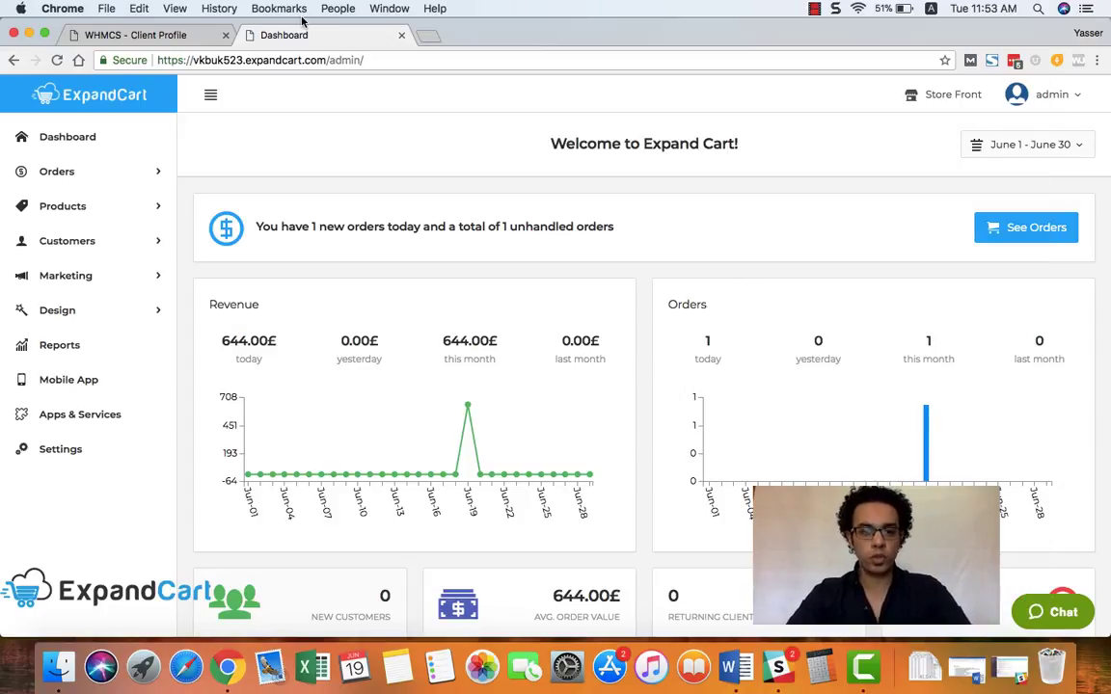
pyautogui.moveTo(62, 205)
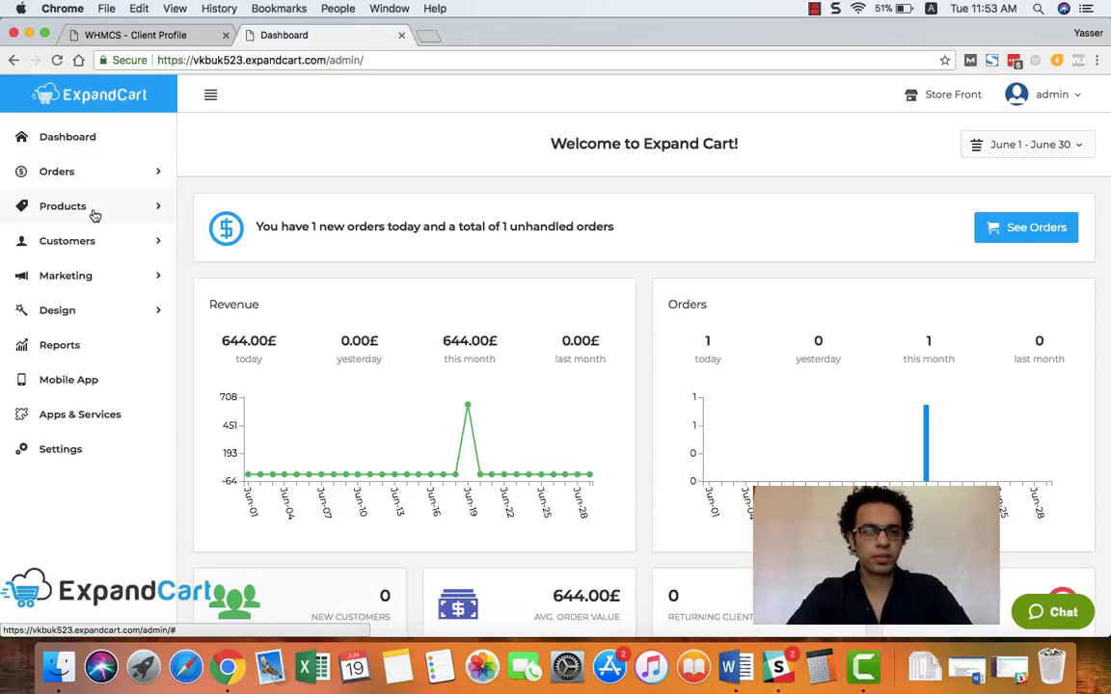
# - Expand Products in the admin sidebar and show the empty product list
pyautogui.click(62, 204)
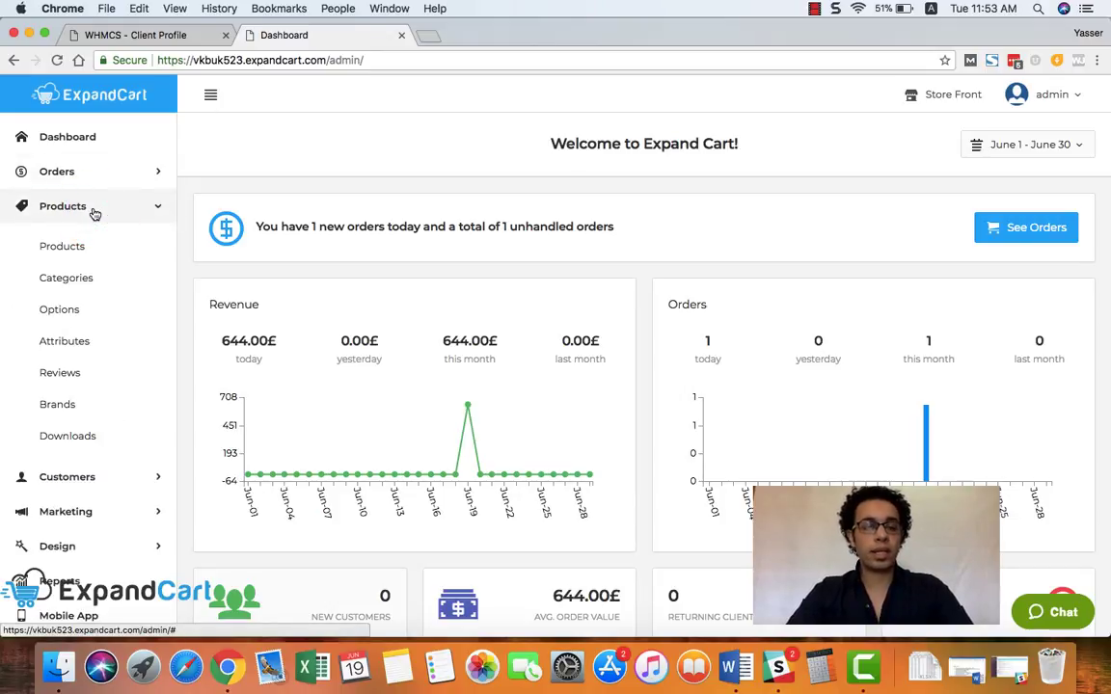
pyautogui.click(61, 247)
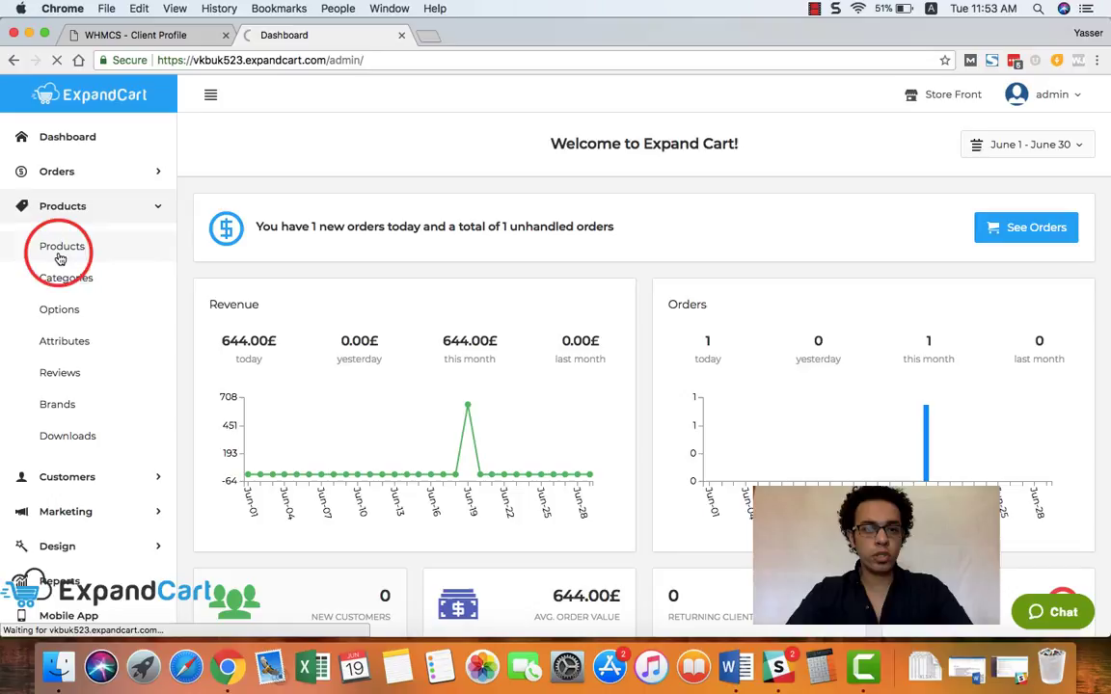
pyautogui.click(61, 246)
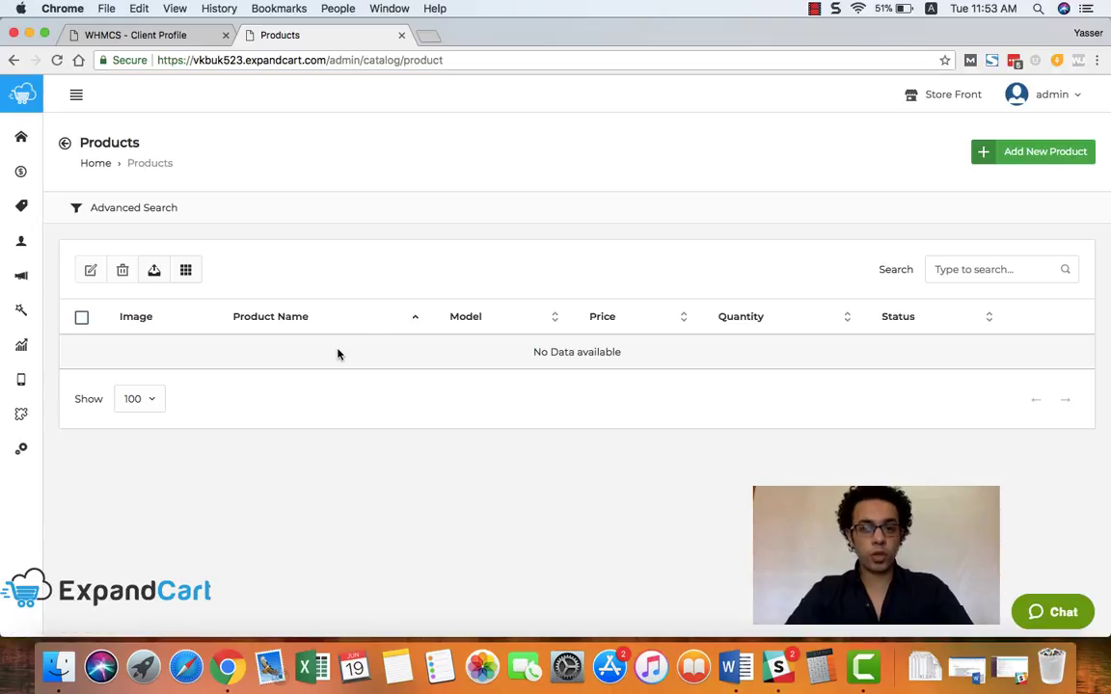
pyautogui.moveTo(1038, 150)
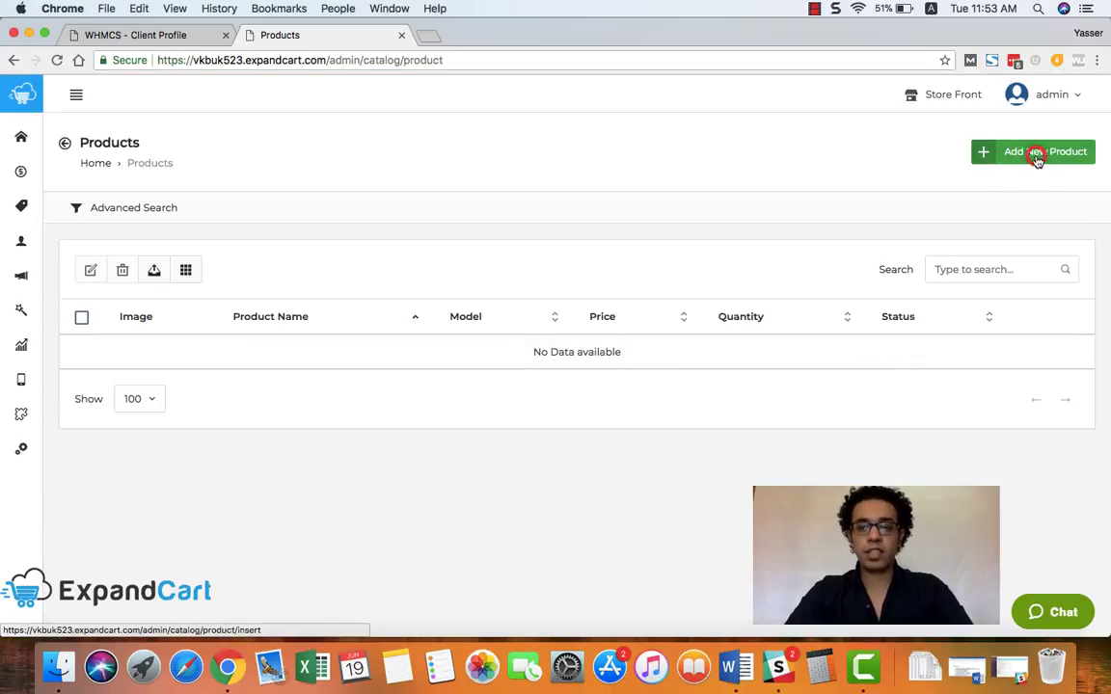
# - Start a new product and name it 'Portable Coffe Maker'
pyautogui.click(1034, 150)
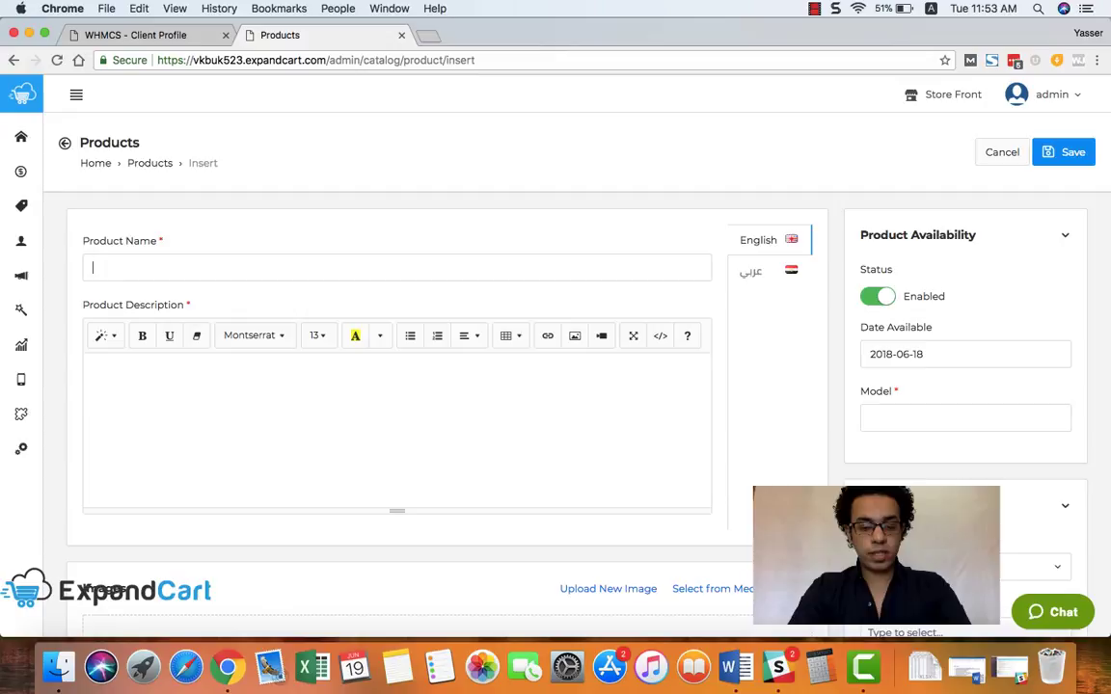
pyautogui.write('Protab')
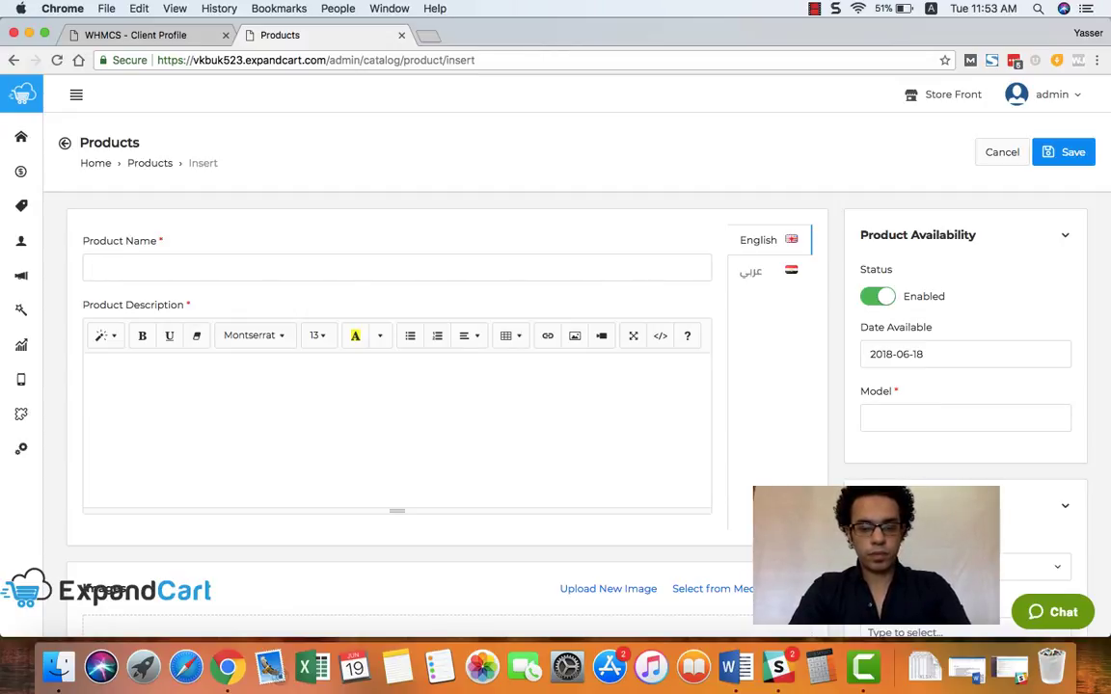
pyautogui.write('Portable')
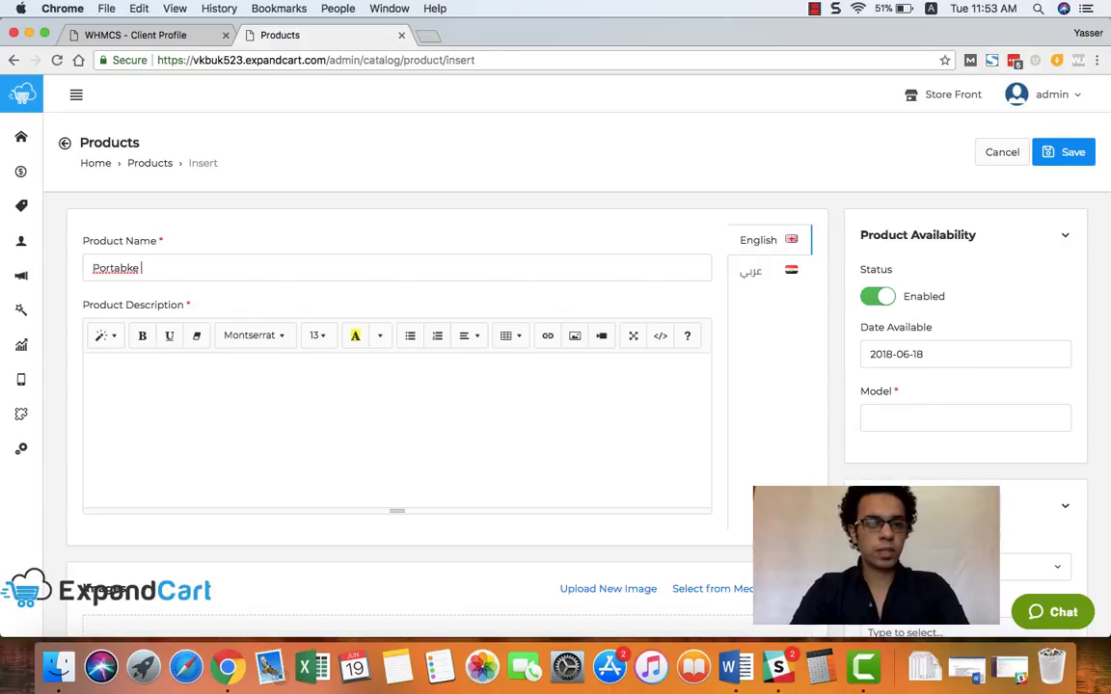
pyautogui.write('Portable C')
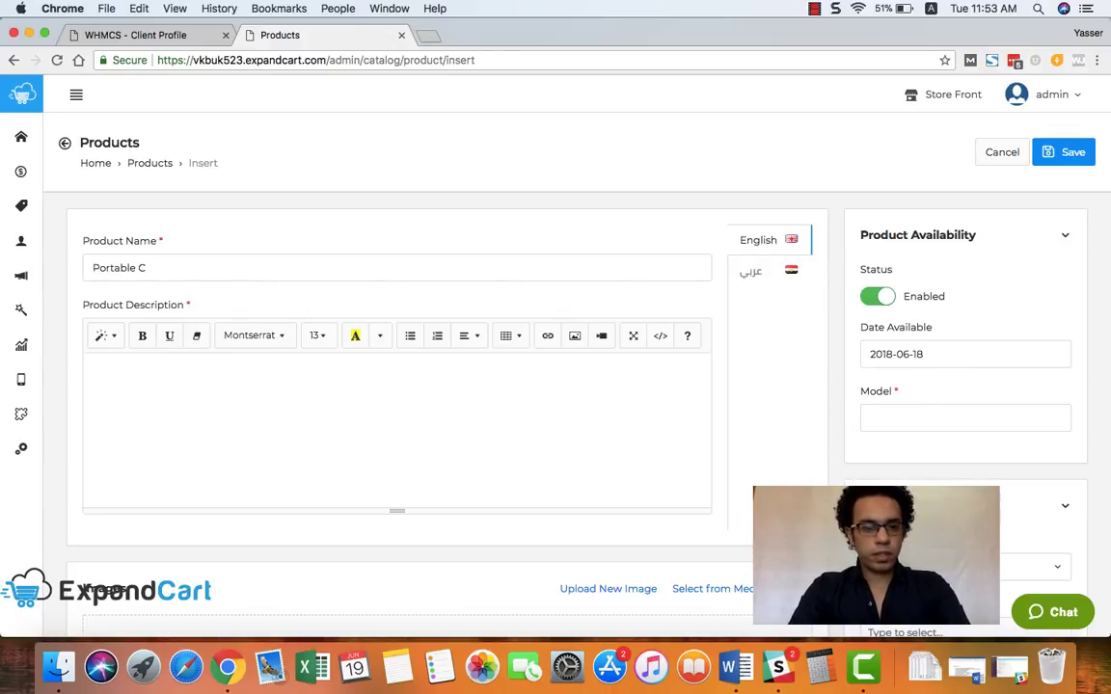
pyautogui.write('offe Maker')
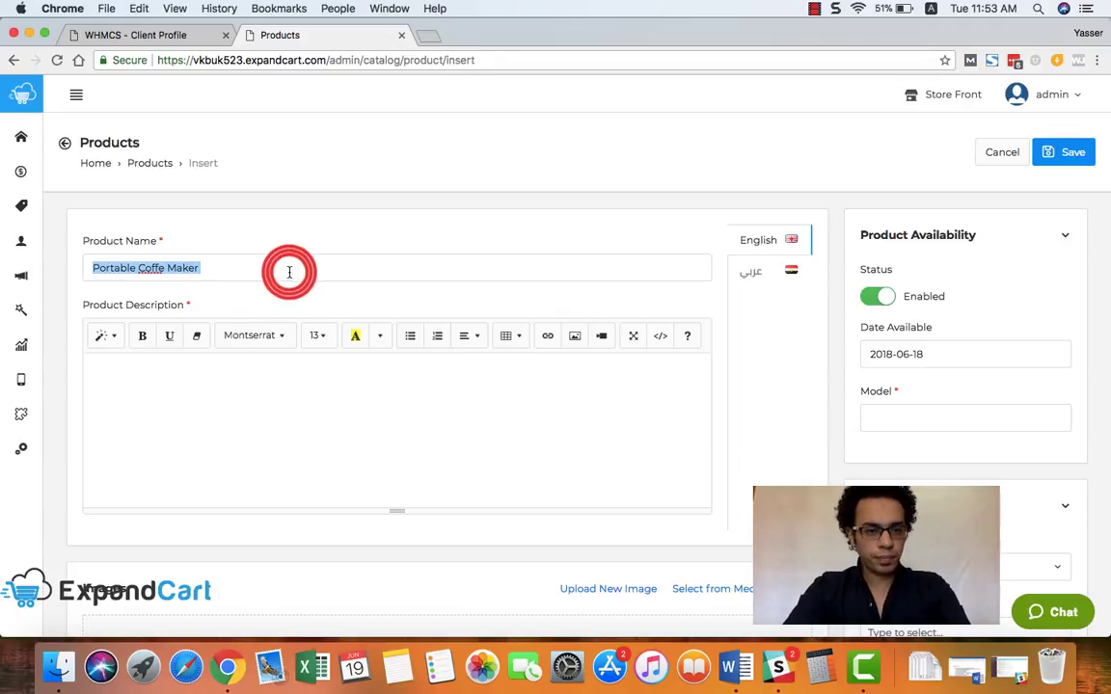
# - Enter description 'Get your Coffee Every where' in large centred text and begin embedding a video
pyautogui.scroll(-3)
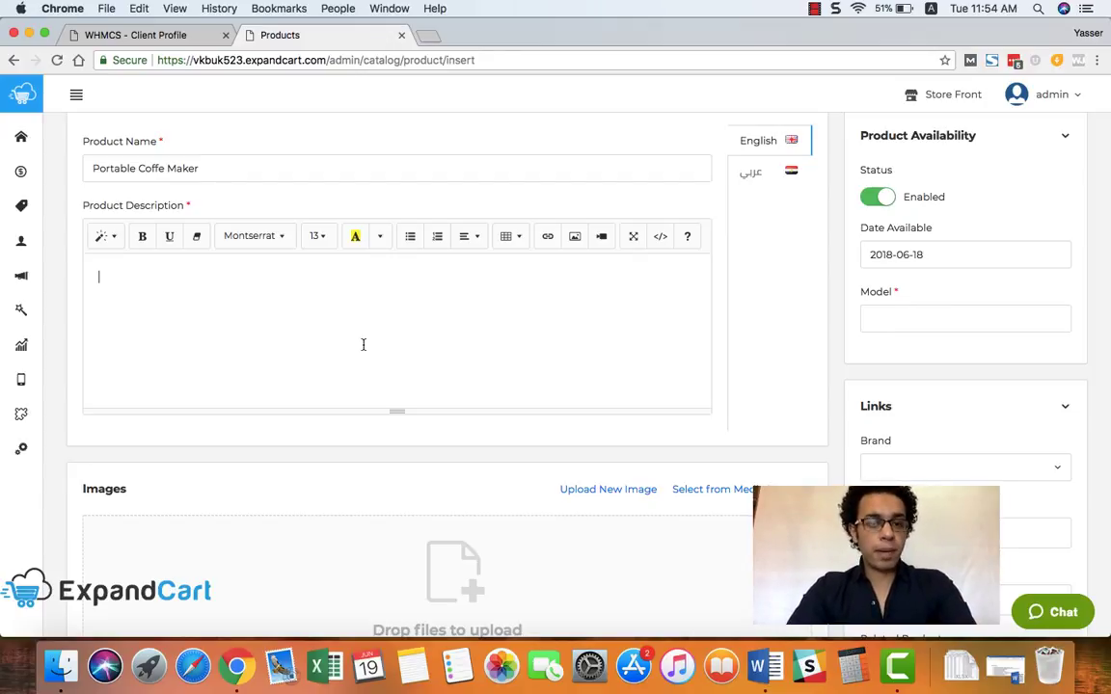
pyautogui.write('Get your Coffee Every where')
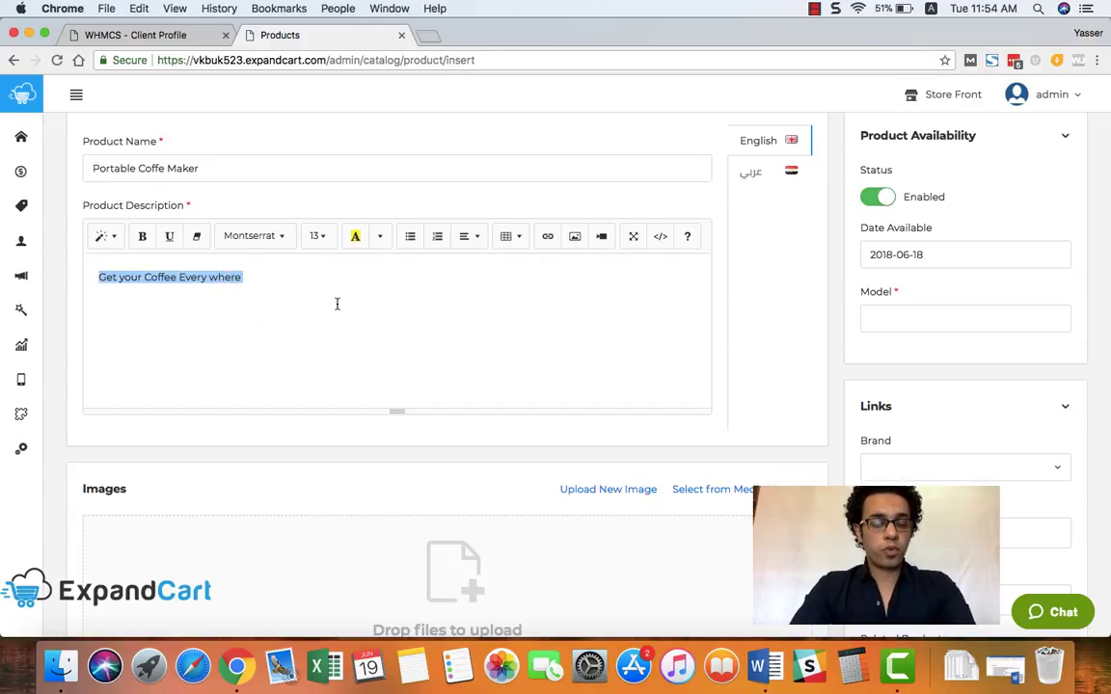
pyautogui.moveTo(436, 235)
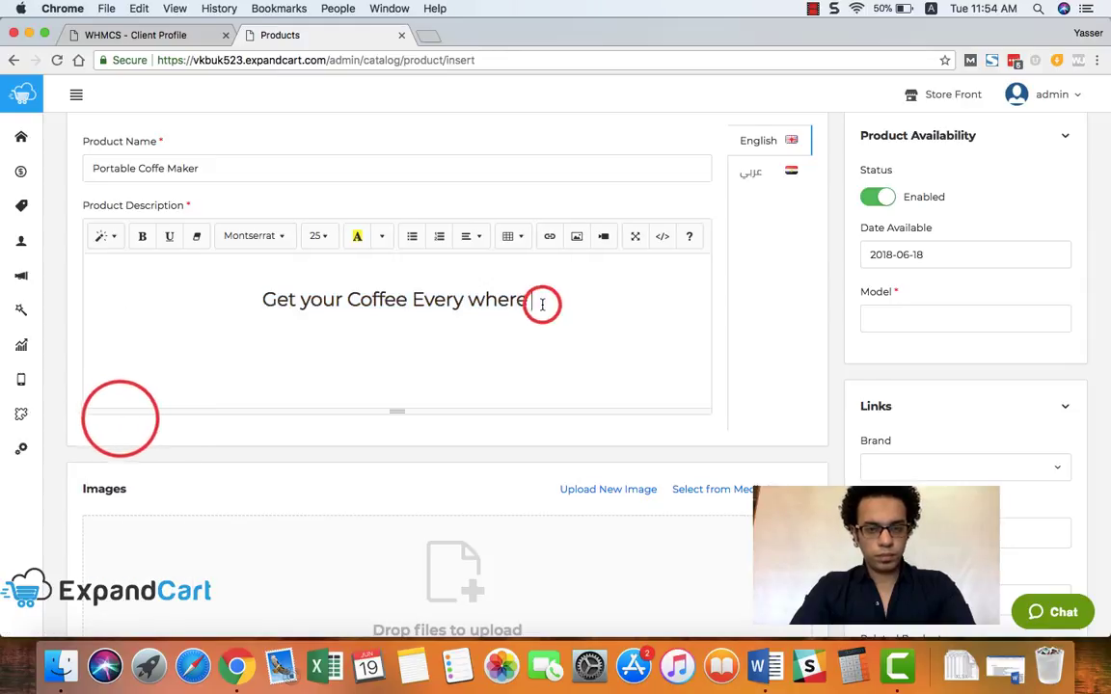
pyautogui.click(316, 235)
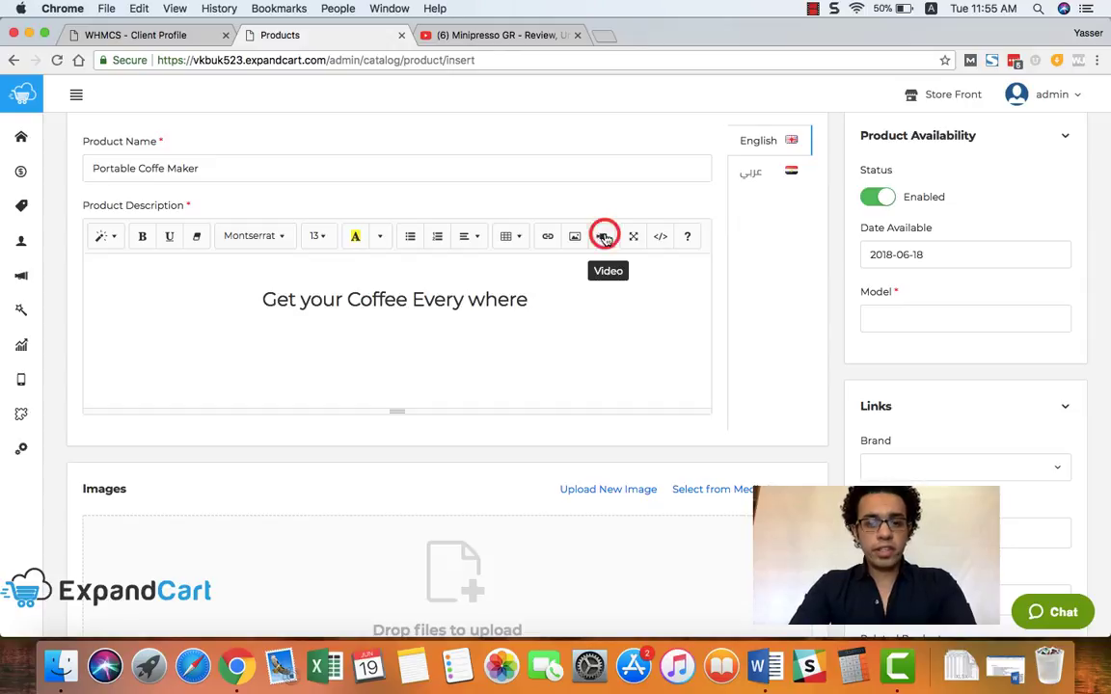
pyautogui.click(604, 235)
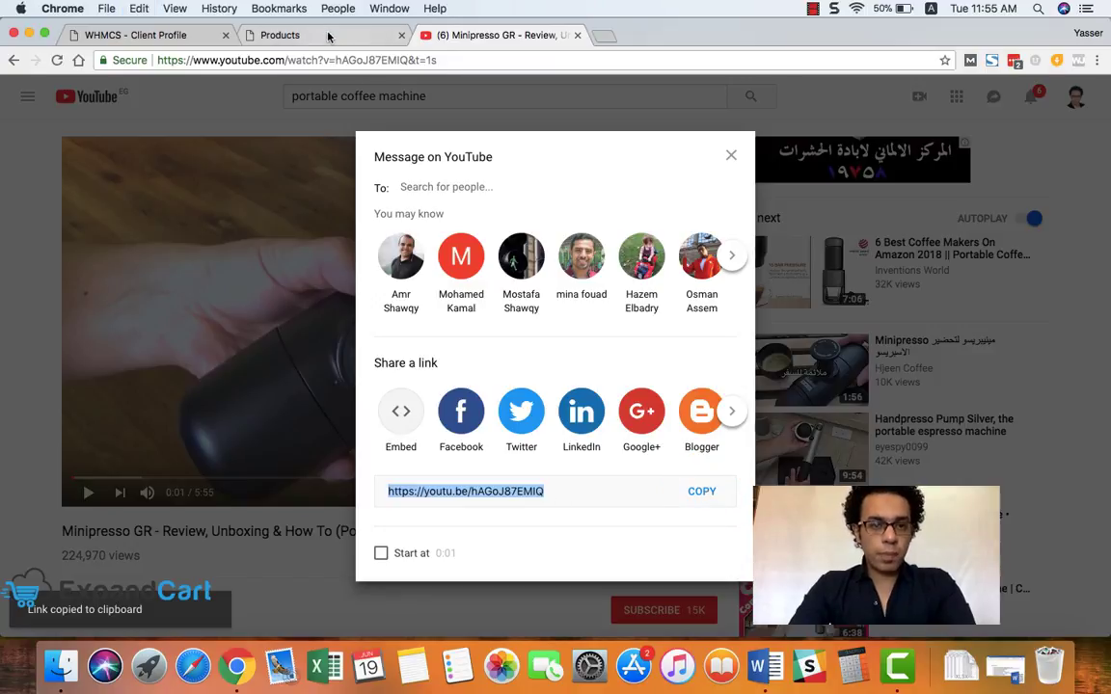
# - Return to the product form and insert the pasted review video into the description
pyautogui.click(280, 35)
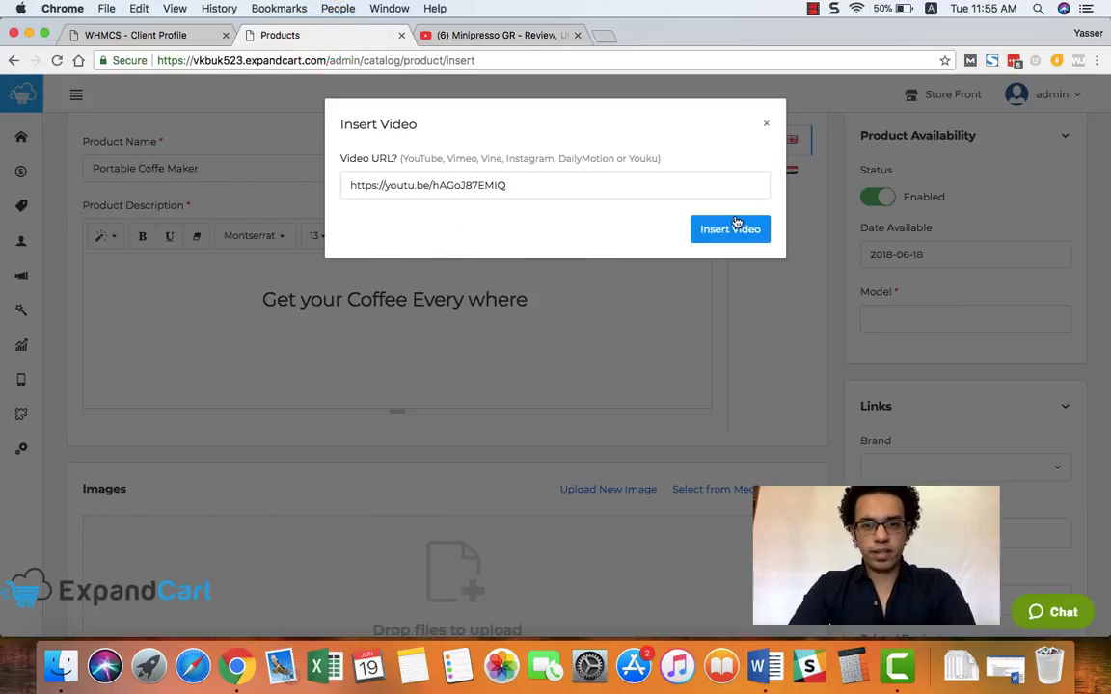
pyautogui.click(729, 228)
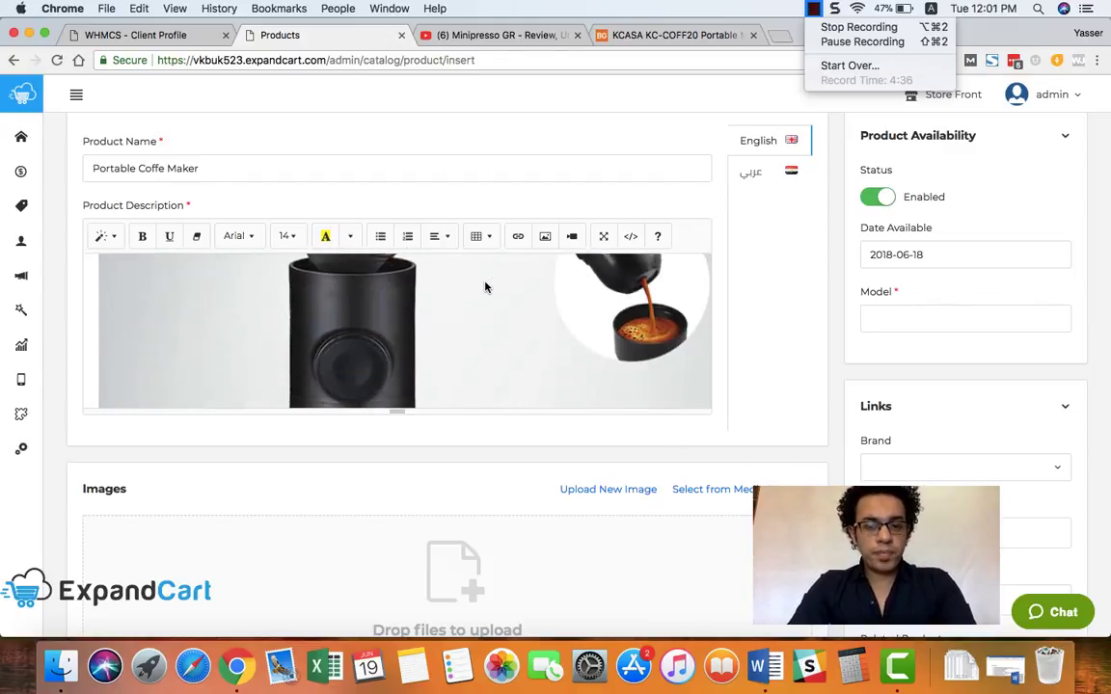
# - Choose three coffee maker photos from Recents as the product images
pyautogui.scroll(-3)
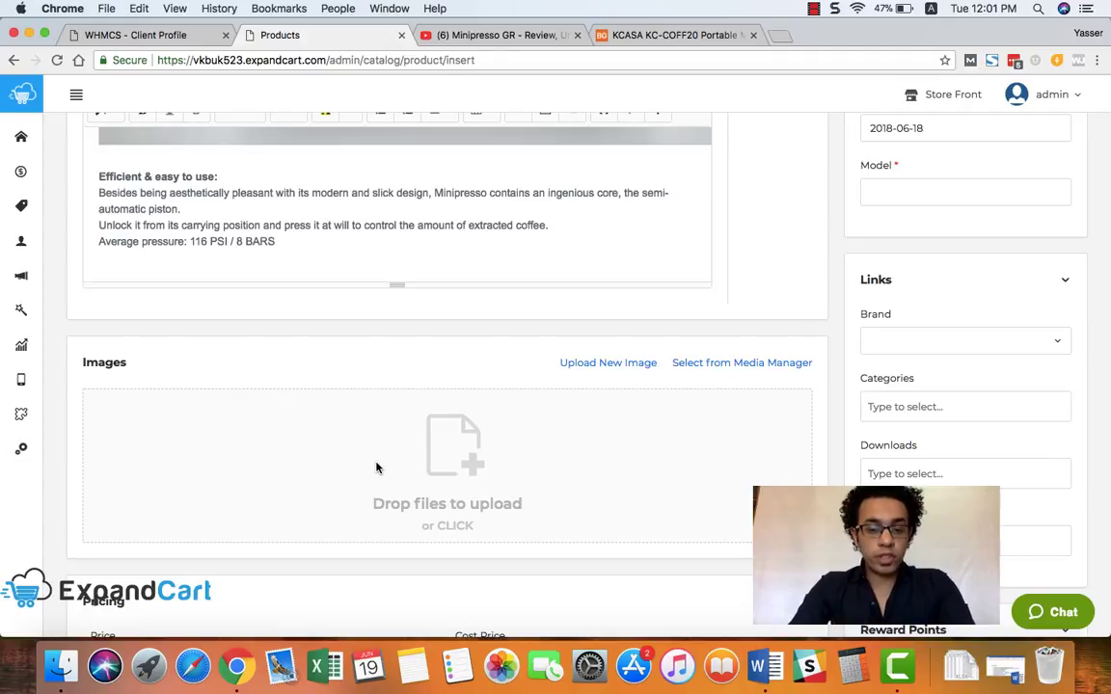
pyautogui.moveTo(447, 465)
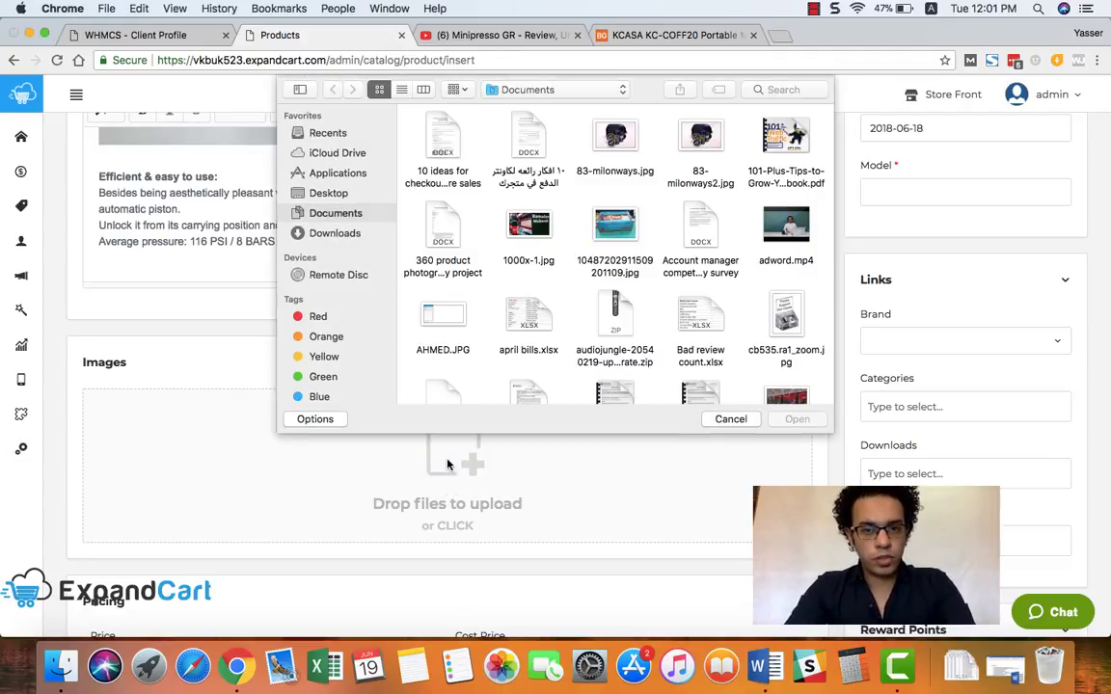
pyautogui.click(328, 131)
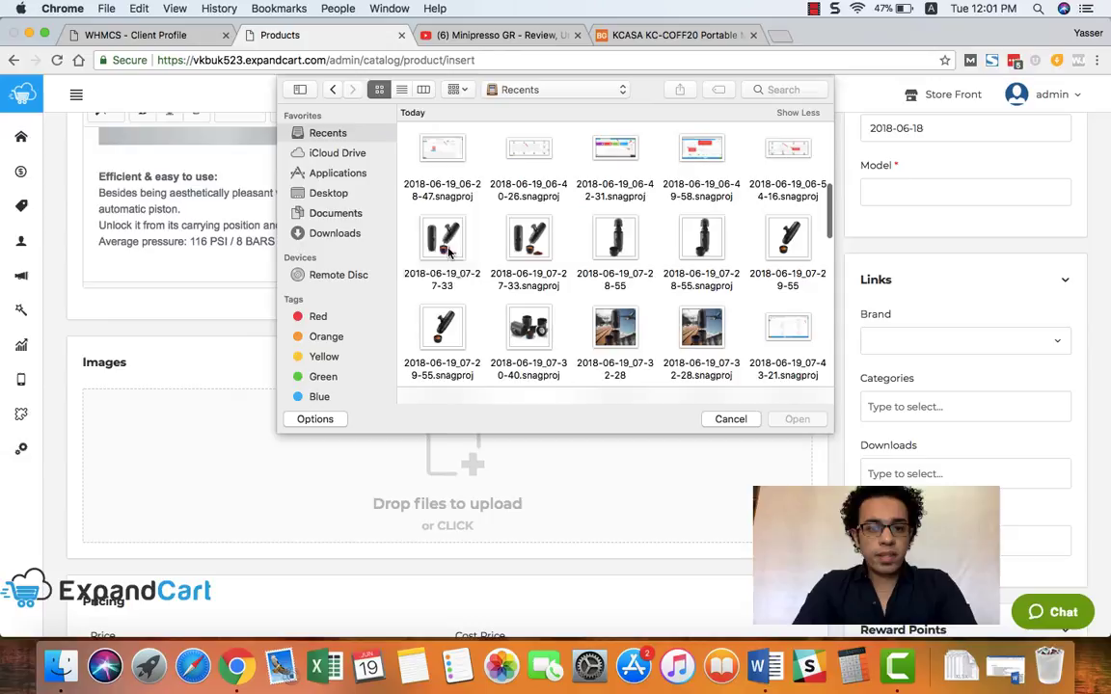
pyautogui.click(614, 240)
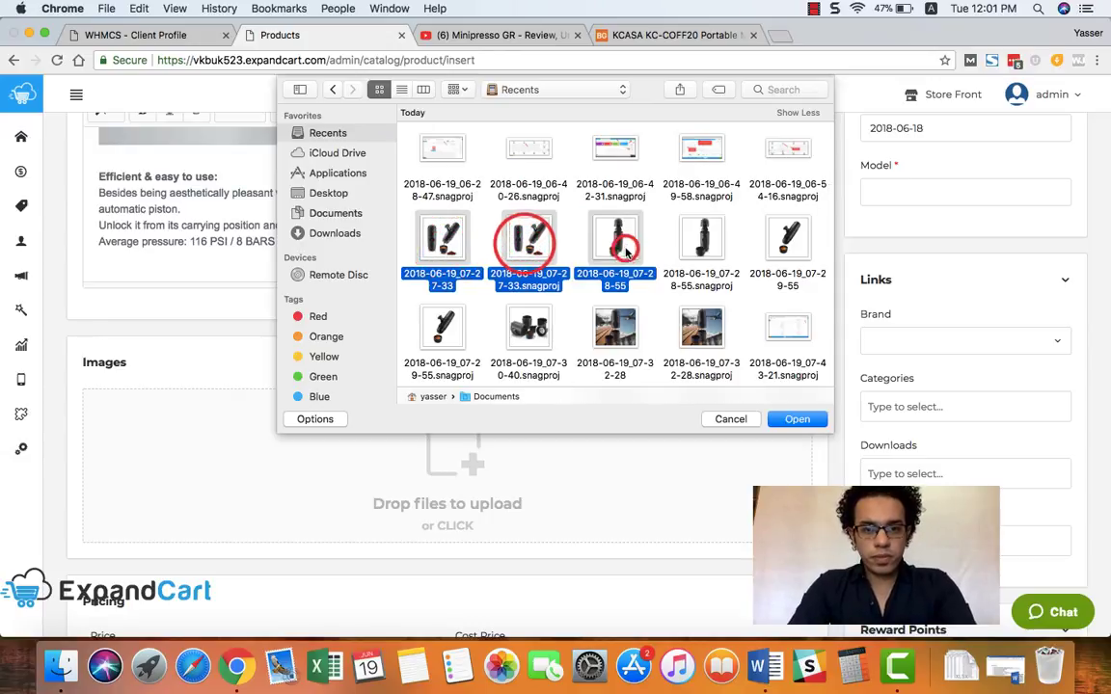
pyautogui.click(787, 239)
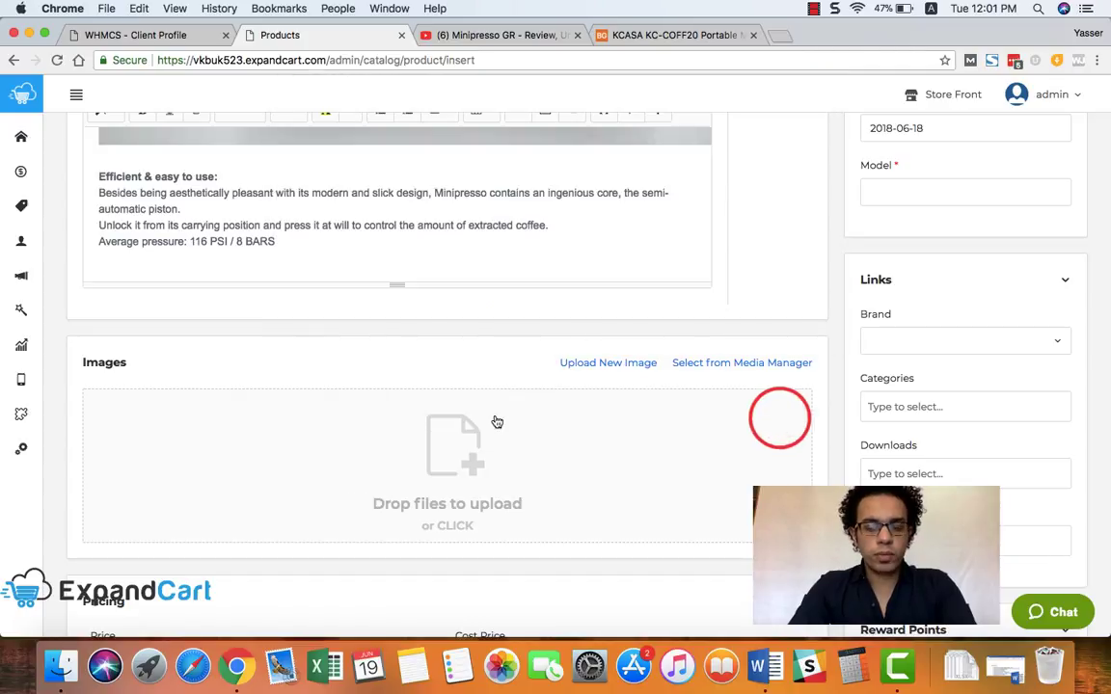
# - Set the product price to 1000 EGP, cost price 600 and stock quantity 10
pyautogui.scroll(-3)
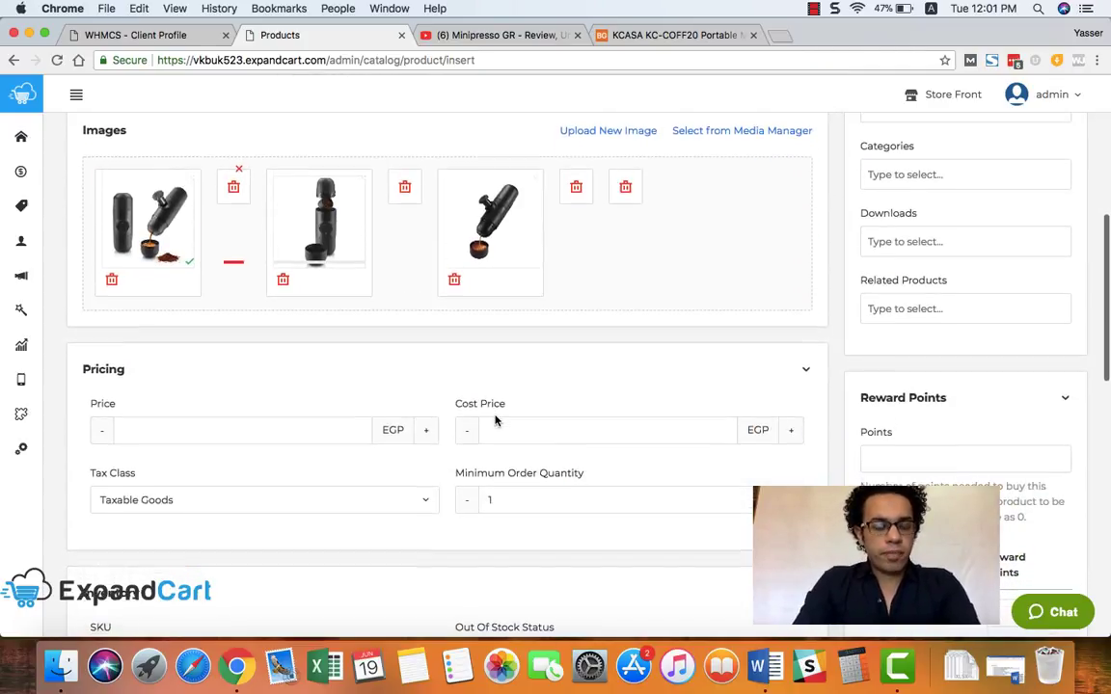
pyautogui.scroll(-3)
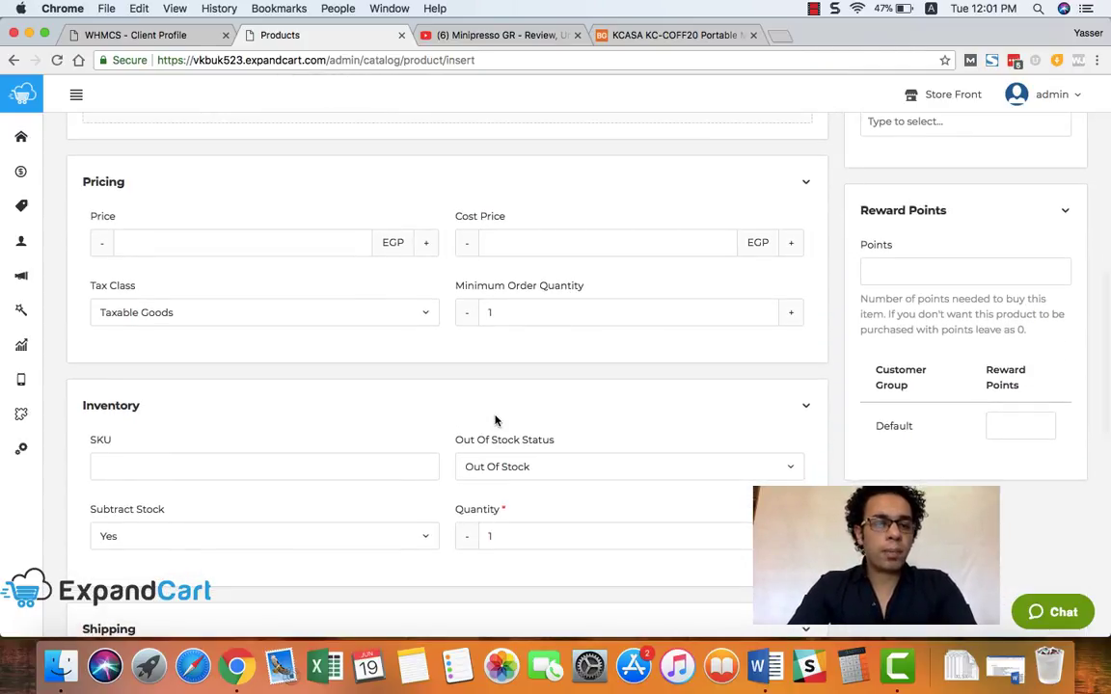
pyautogui.write('10')
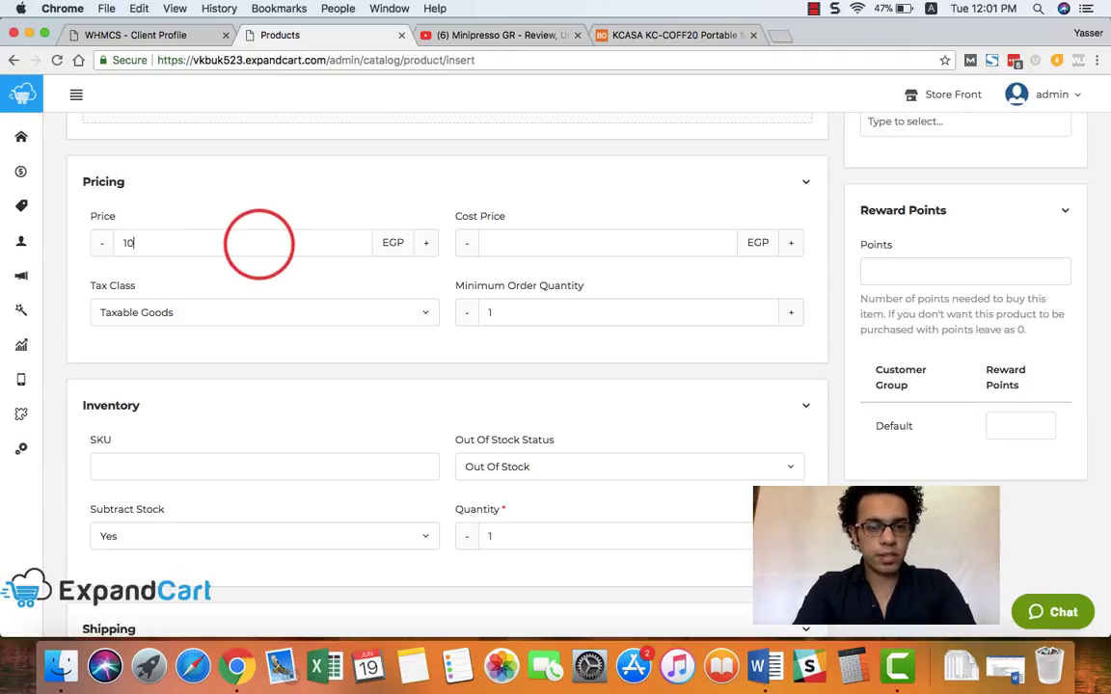
pyautogui.write('00')
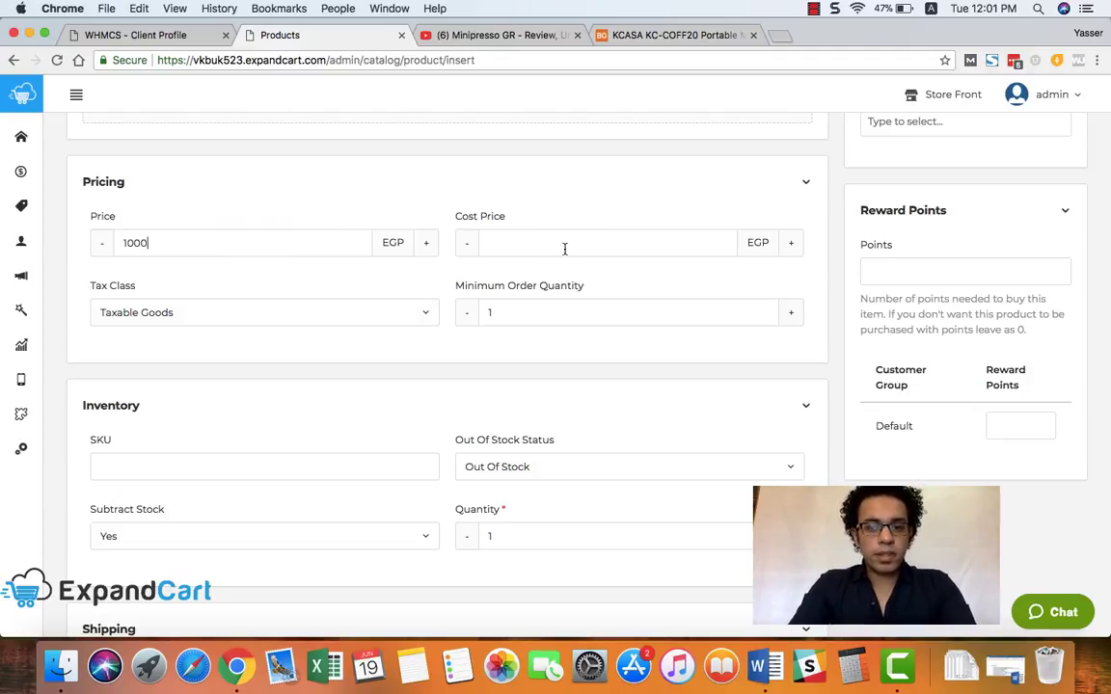
pyautogui.click(563, 243)
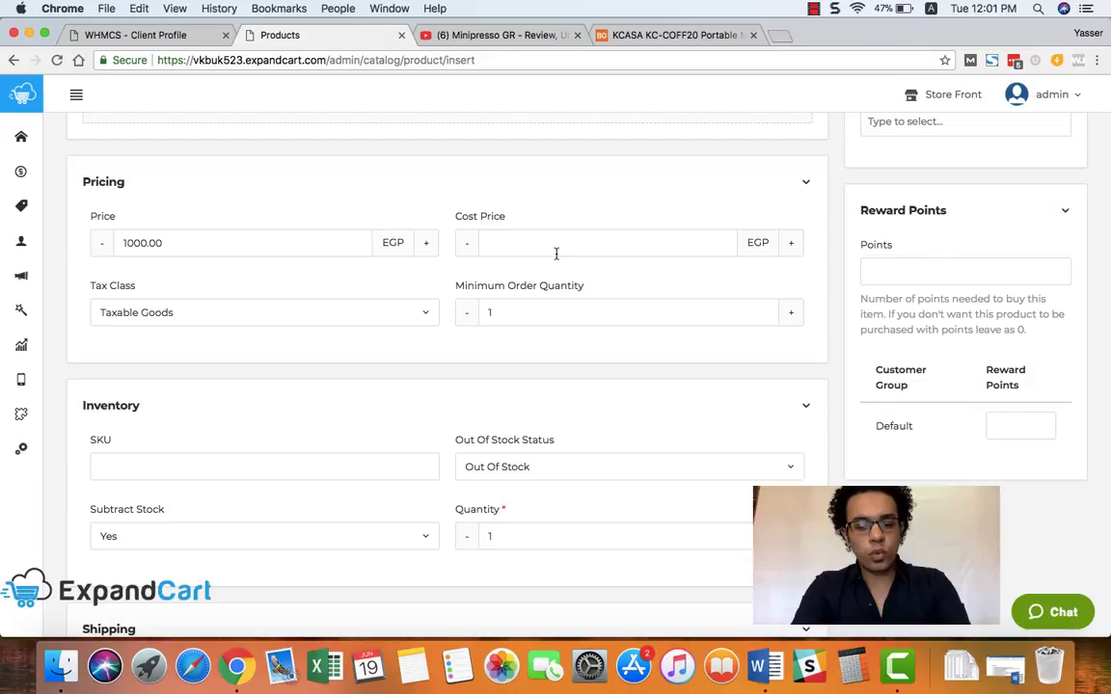
pyautogui.write('600')
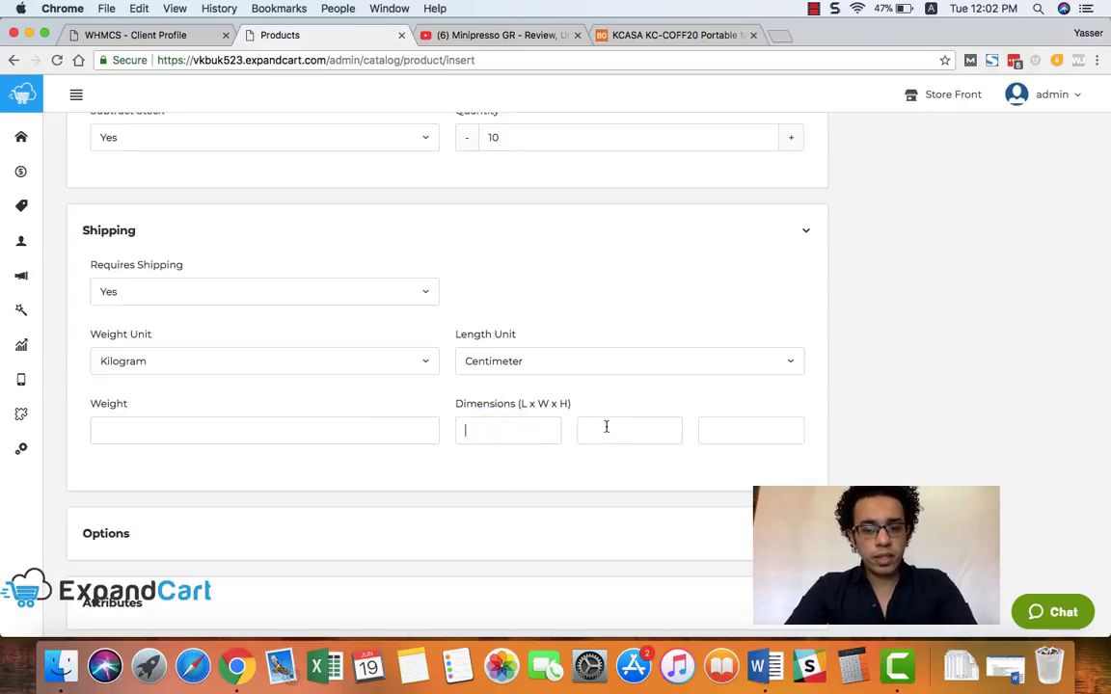
pyautogui.moveTo(538, 471)
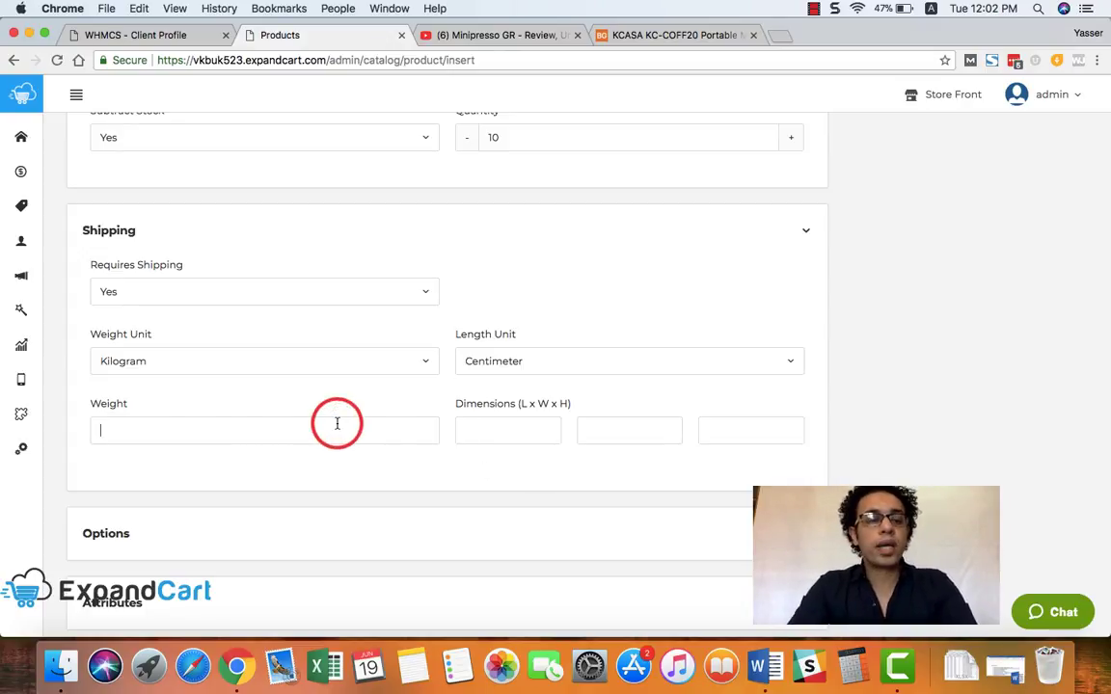
# - Expand the Options section of the product form
pyautogui.scroll(-3)
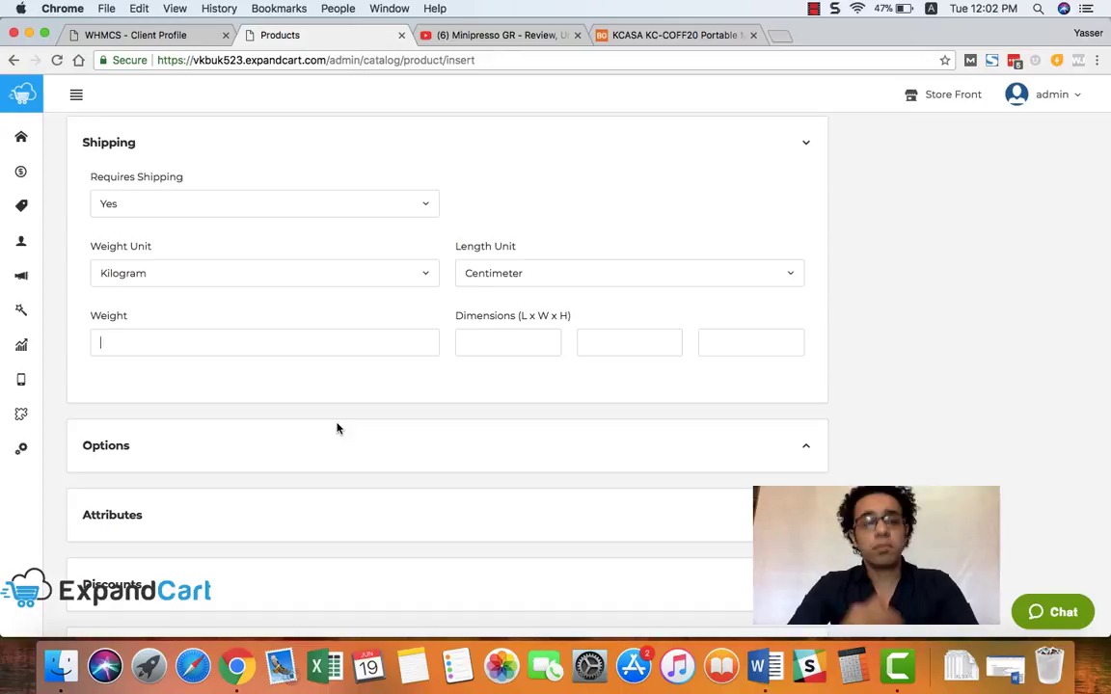
pyautogui.moveTo(366, 402)
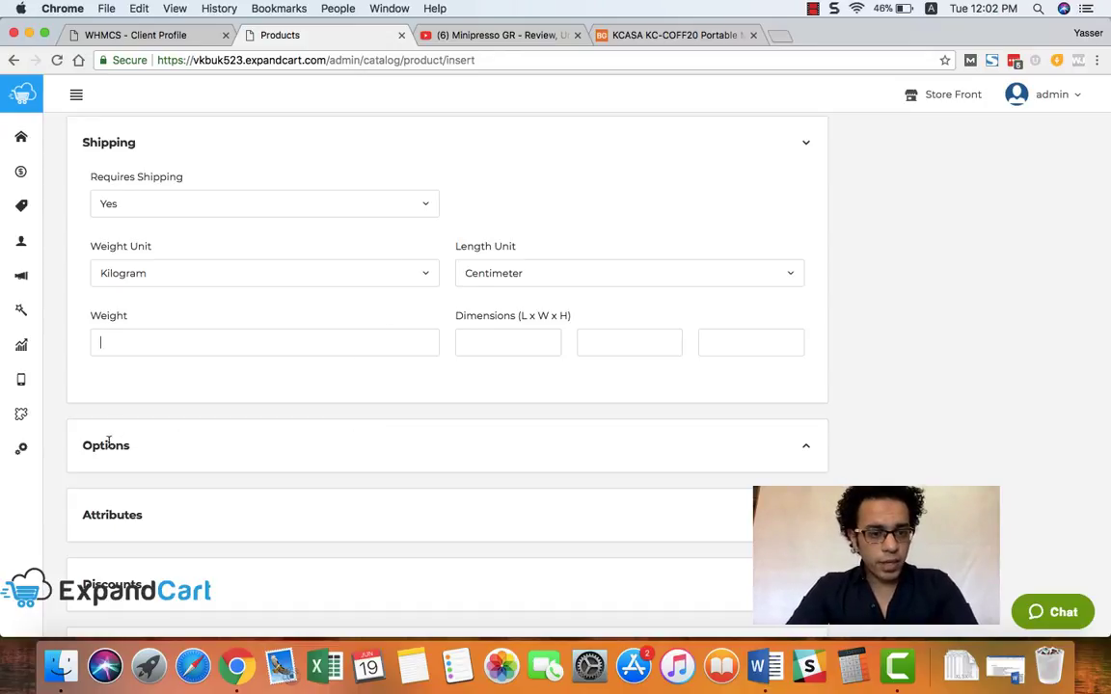
pyautogui.click(806, 445)
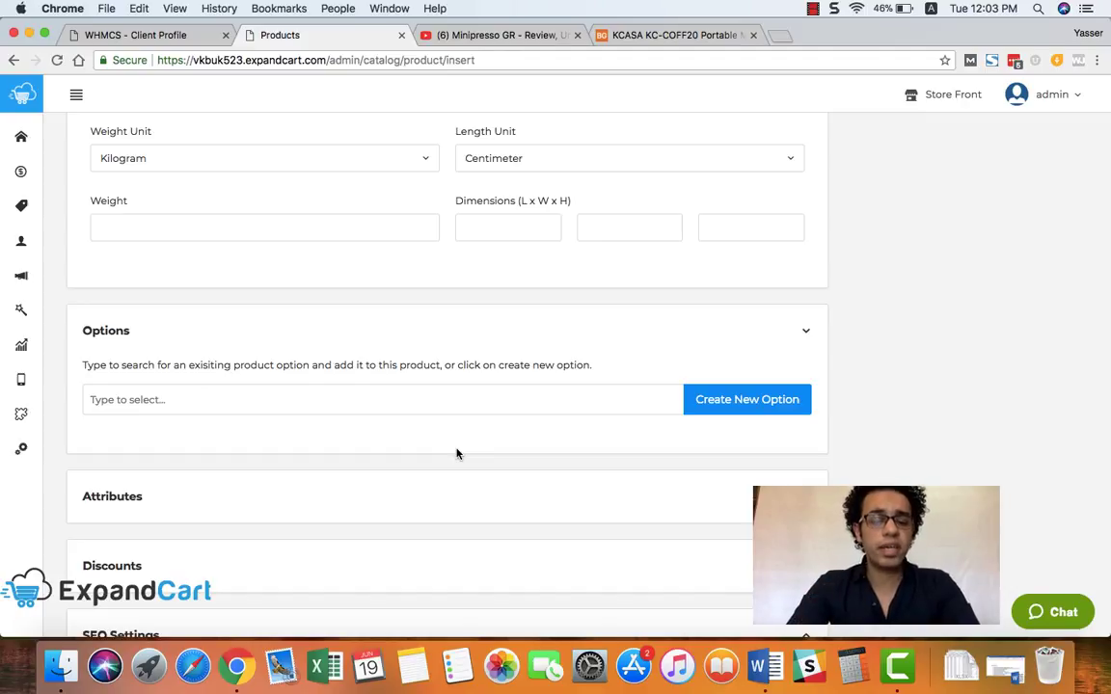
pyautogui.moveTo(609, 365)
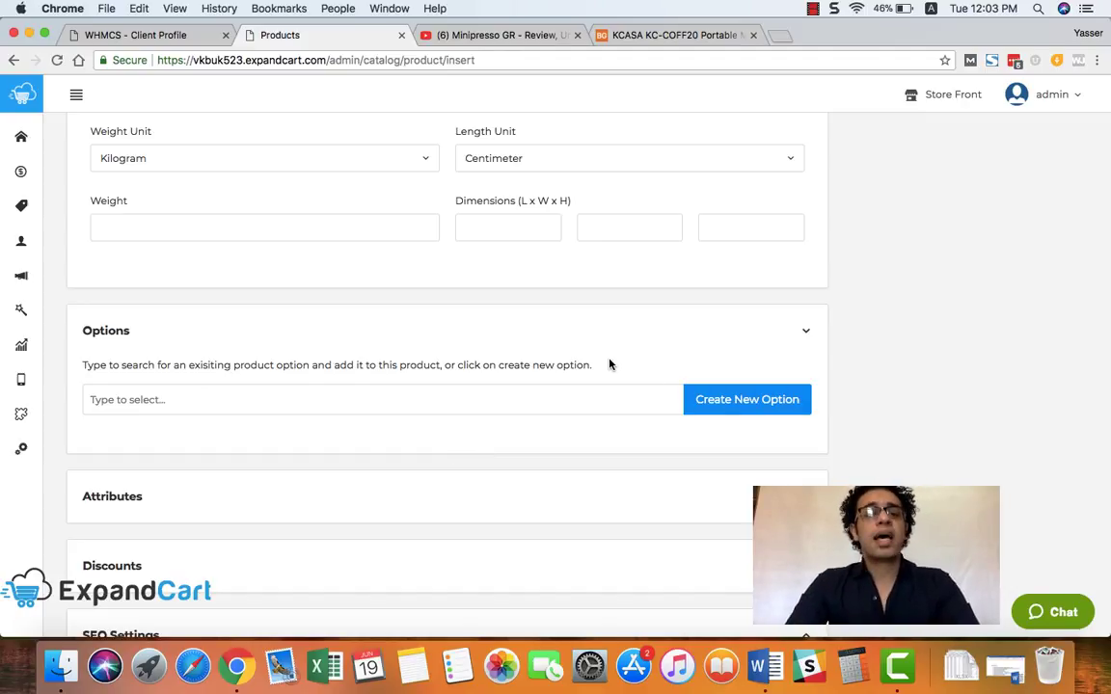
# - Attach the Size option to the product, listing values 29 and 30
pyautogui.scroll(3)
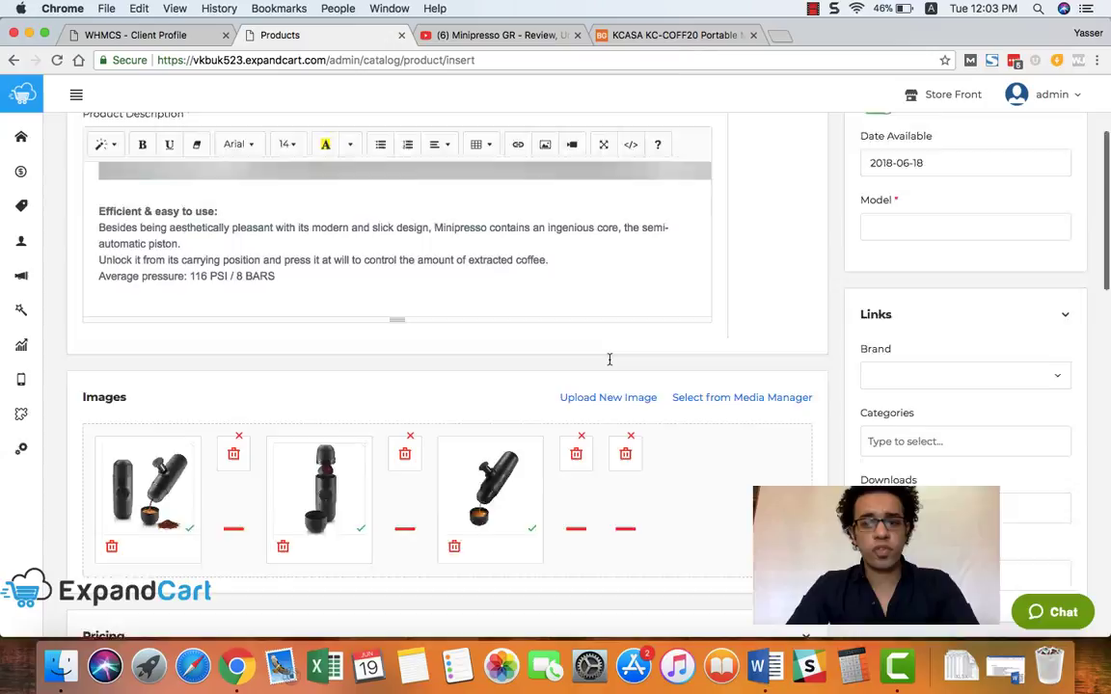
pyautogui.scroll(-3)
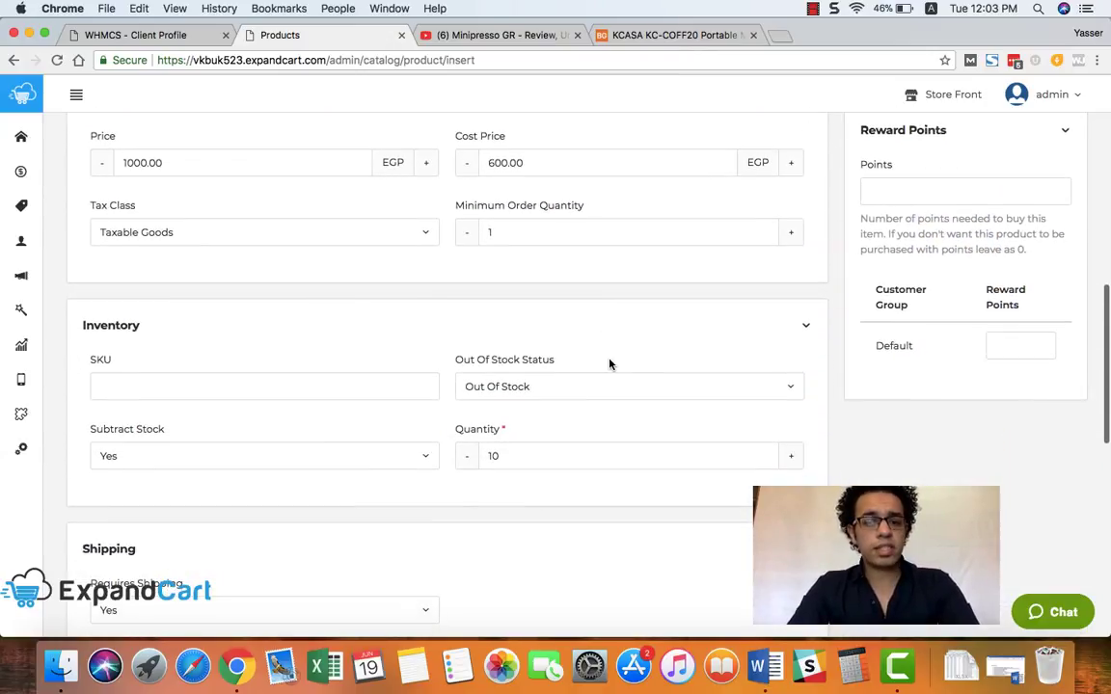
pyautogui.scroll(-3)
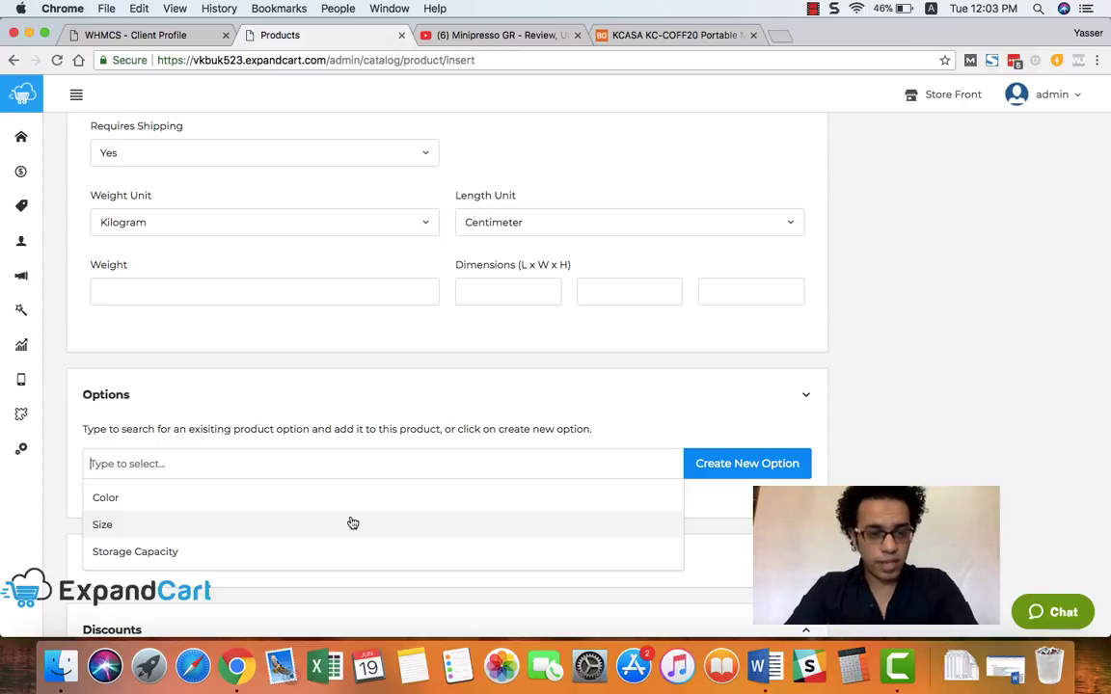
pyautogui.click(100, 525)
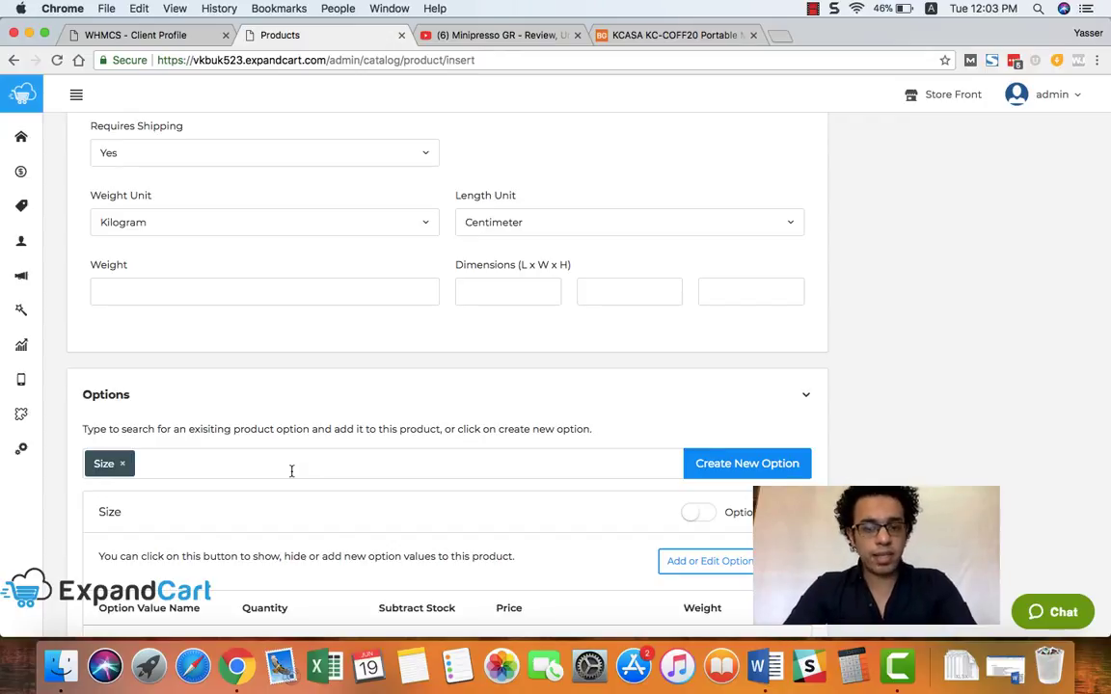
pyautogui.moveTo(718, 417)
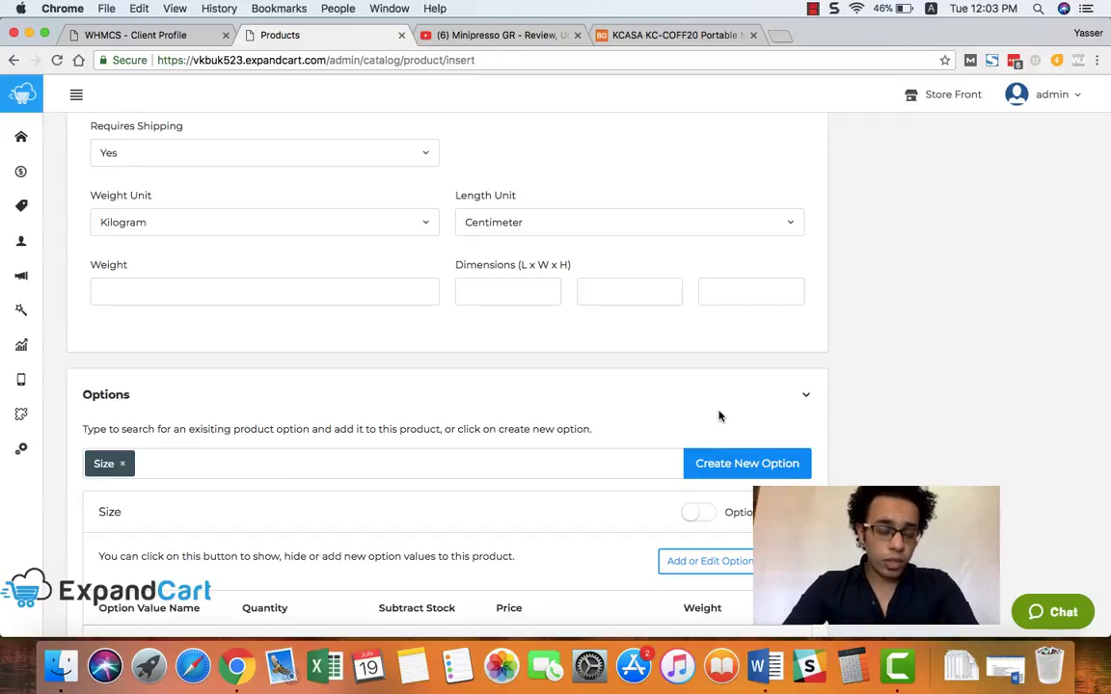
pyautogui.scroll(-3)
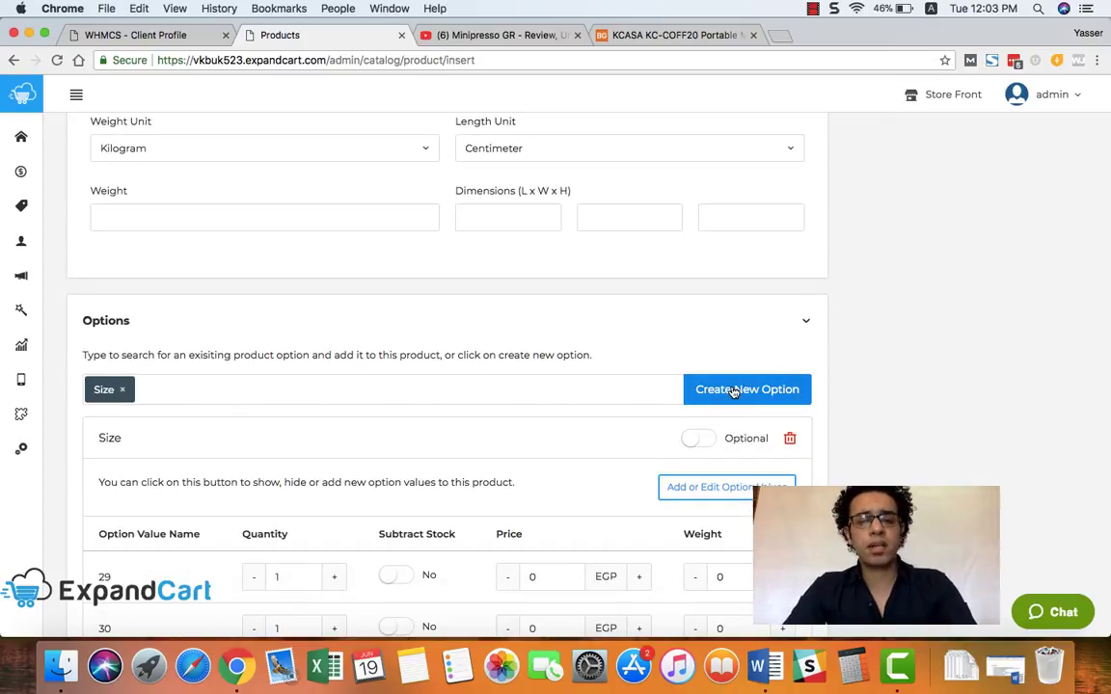
# - Briefly open and dismiss Create New Option, then review the Size option's value list
pyautogui.click(747, 390)
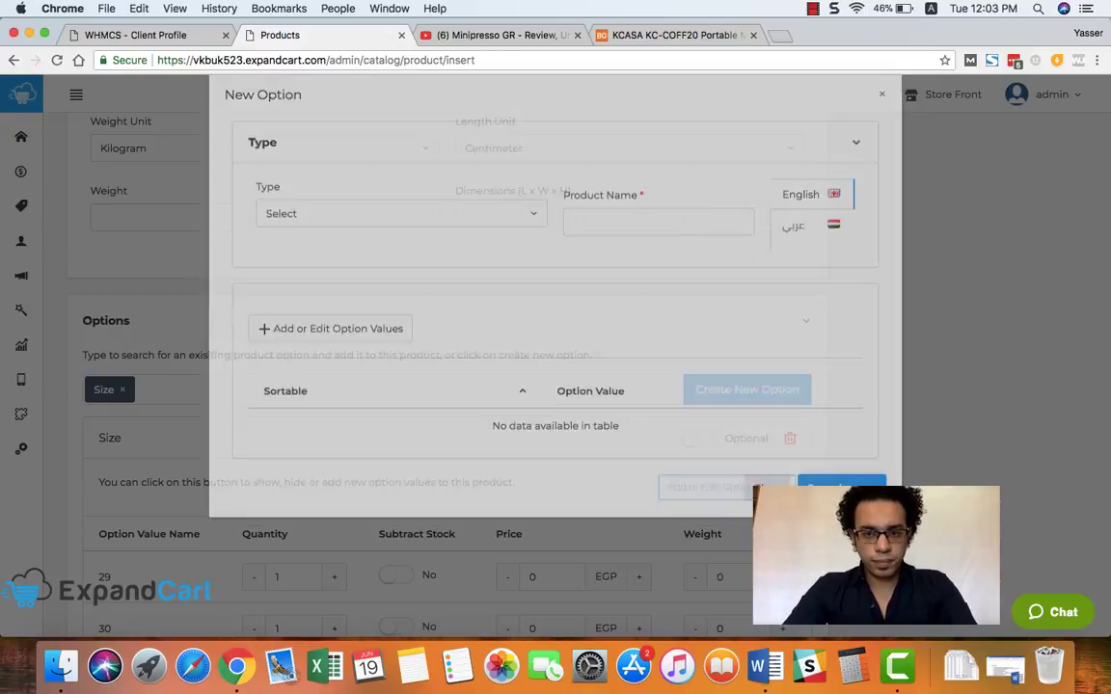
pyautogui.click(880, 93)
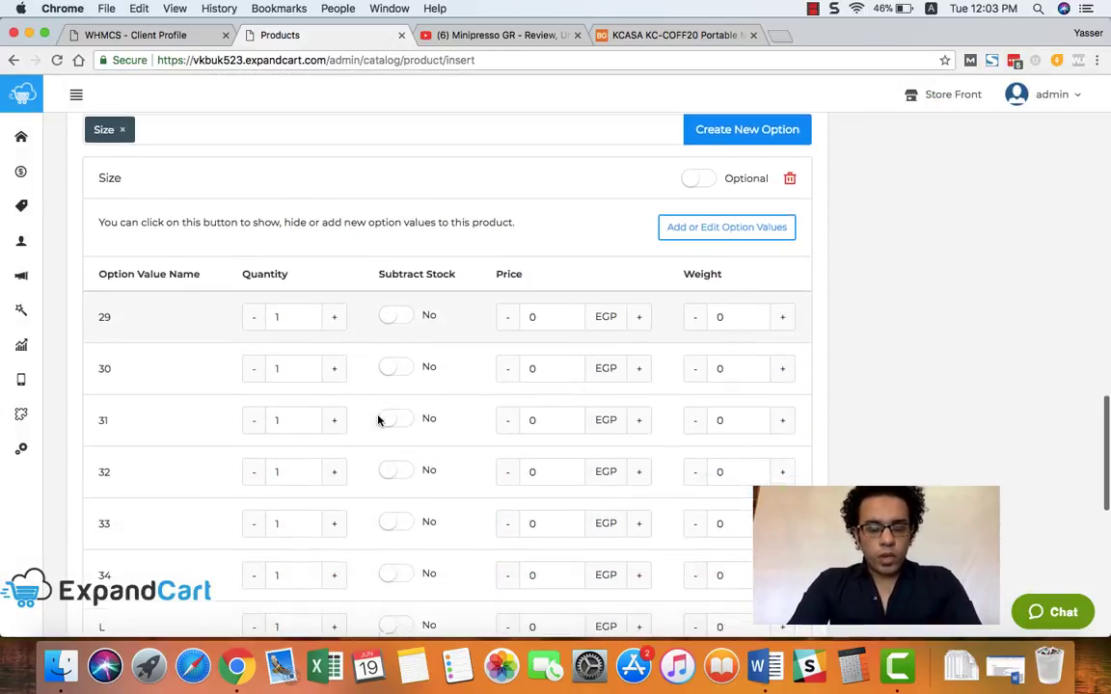
pyautogui.scroll(-3)
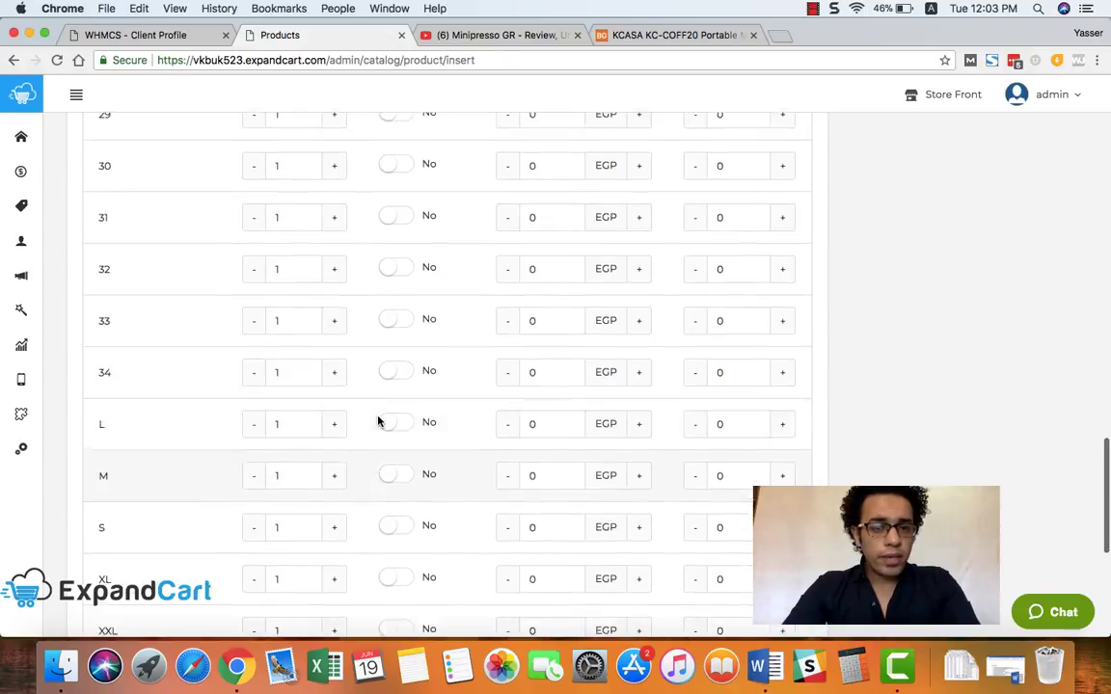
pyautogui.scroll(3)
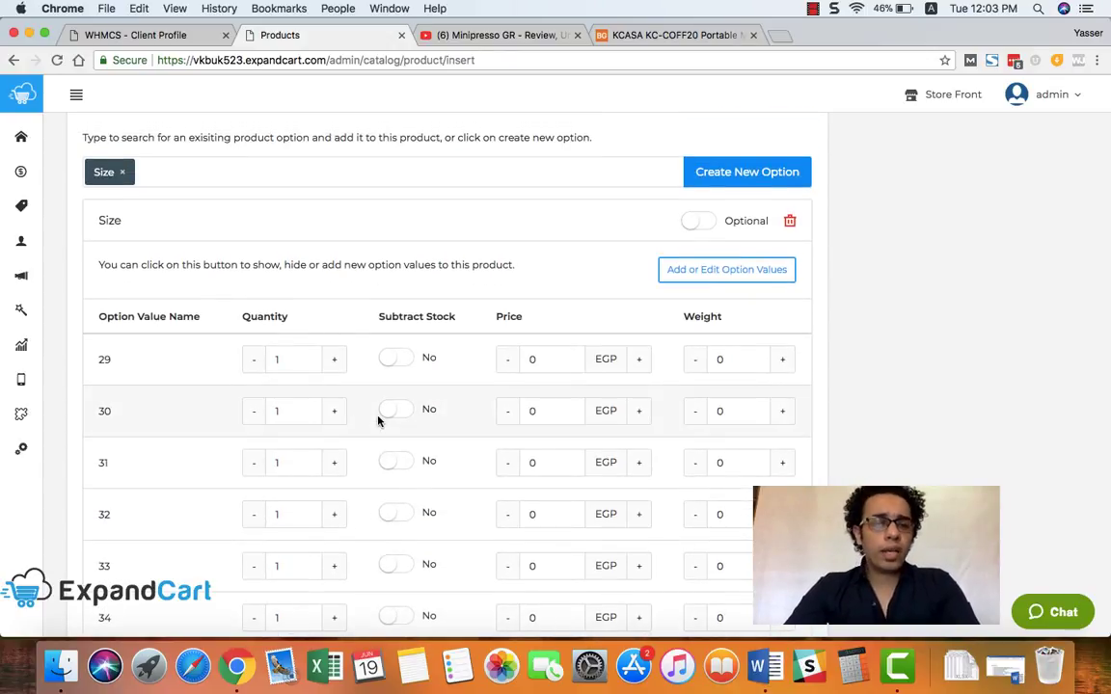
pyautogui.scroll(-3)
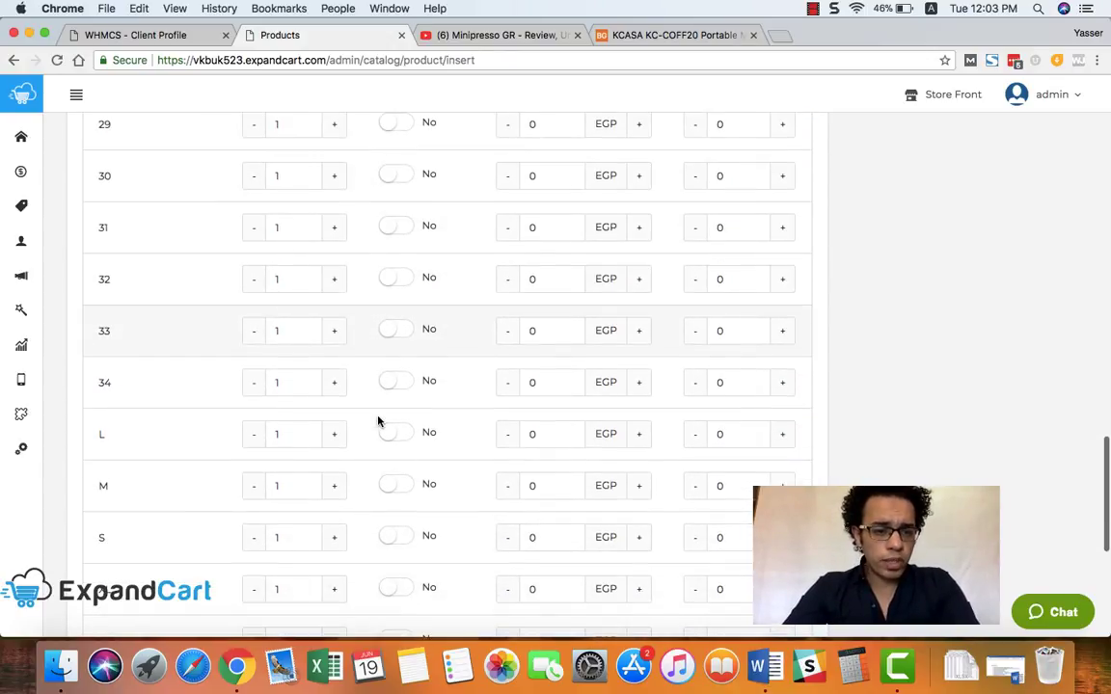
pyautogui.scroll(3)
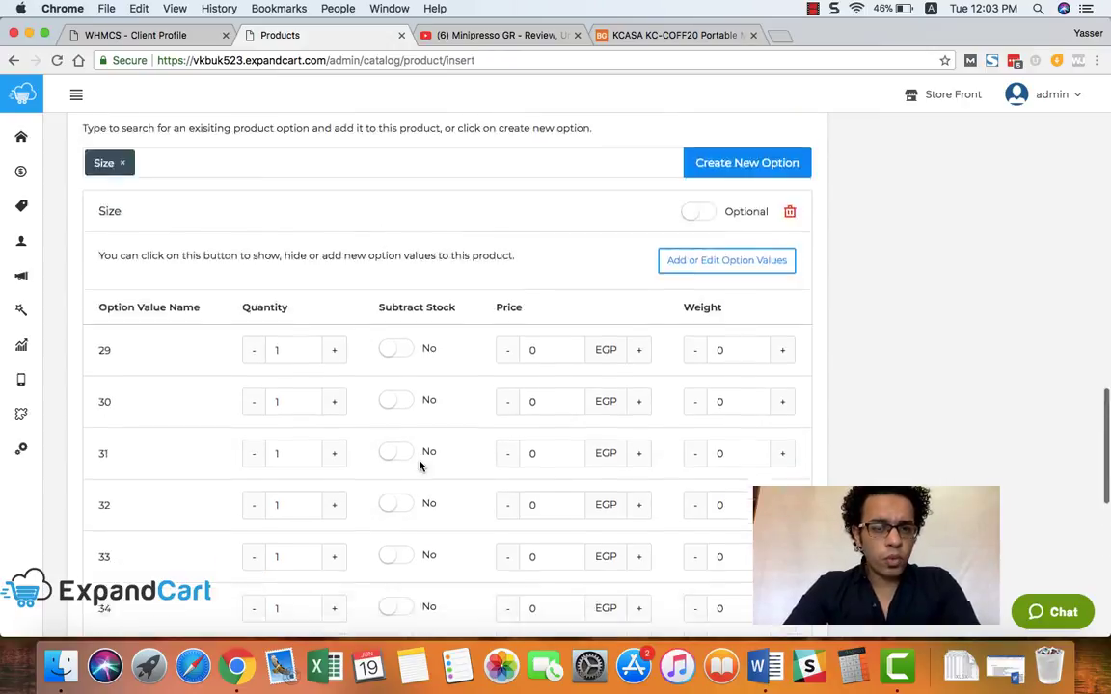
pyautogui.scroll(3)
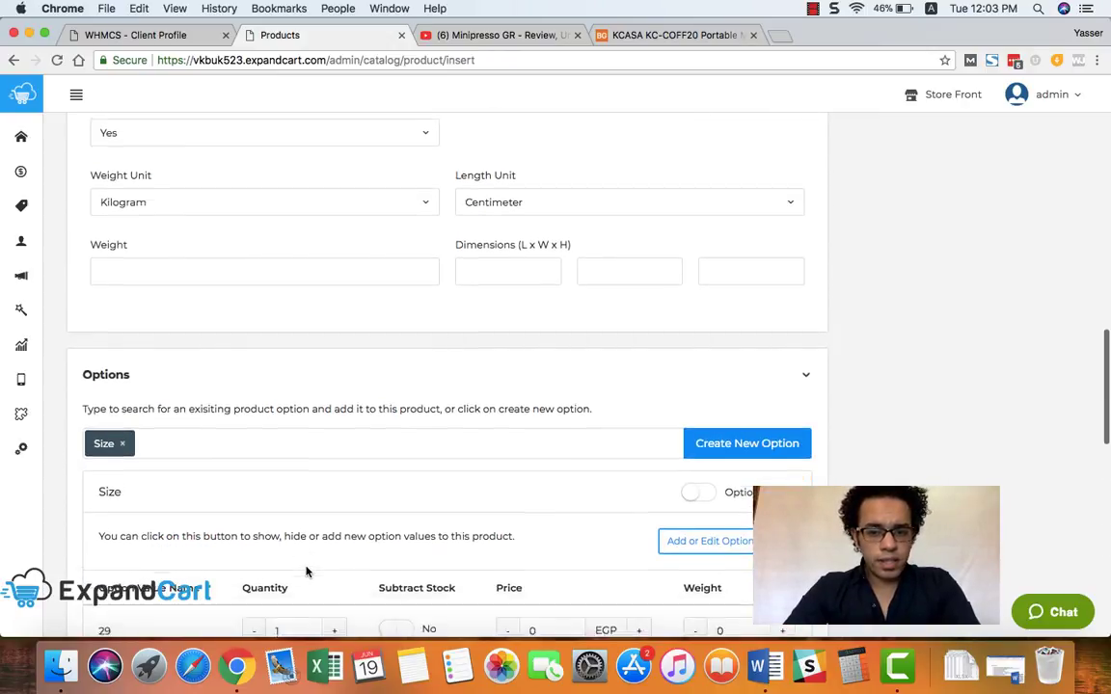
pyautogui.scroll(-3)
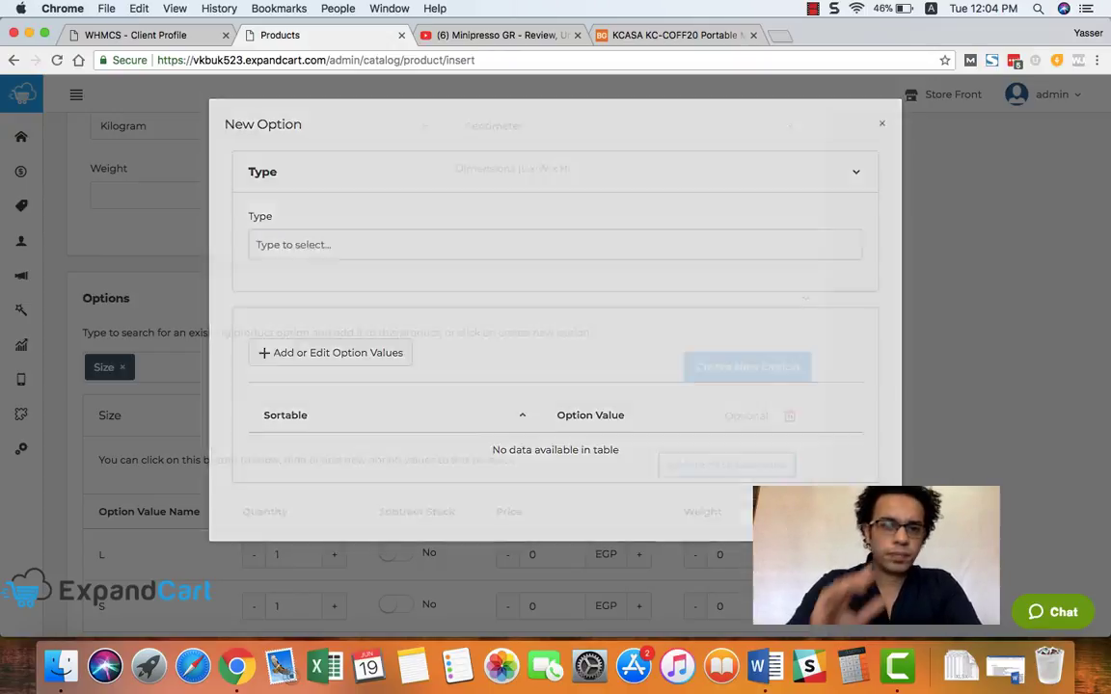
# - Close the New Option window and give size L a price of 10 EGP
pyautogui.click(879, 123)
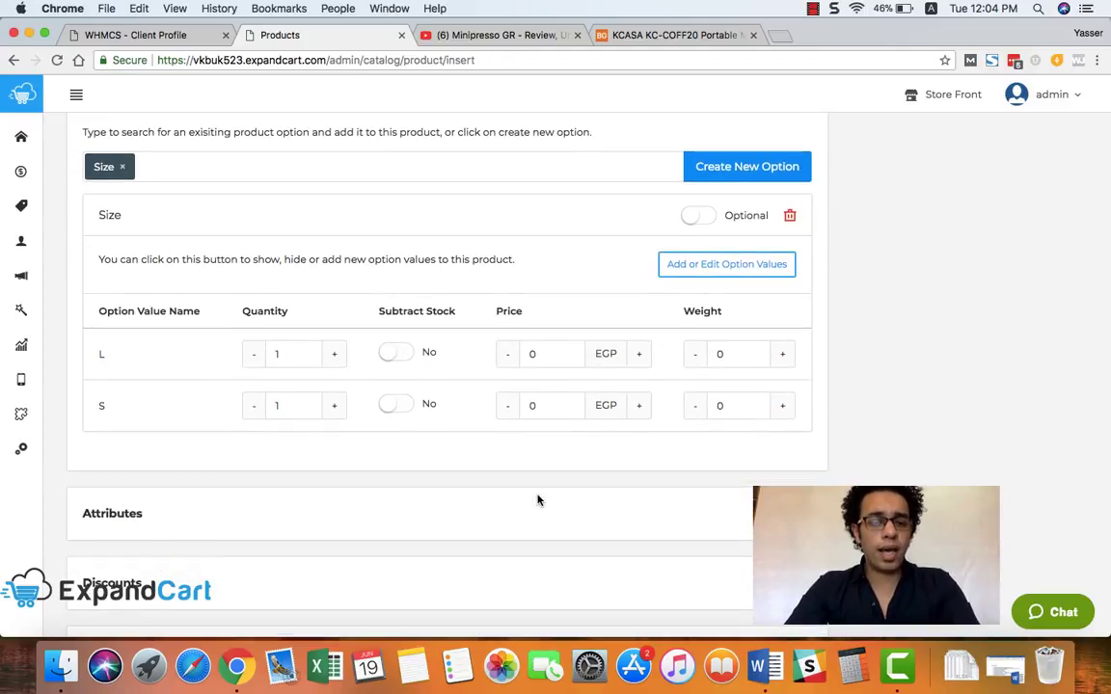
pyautogui.click(550, 355)
pyautogui.write('10')
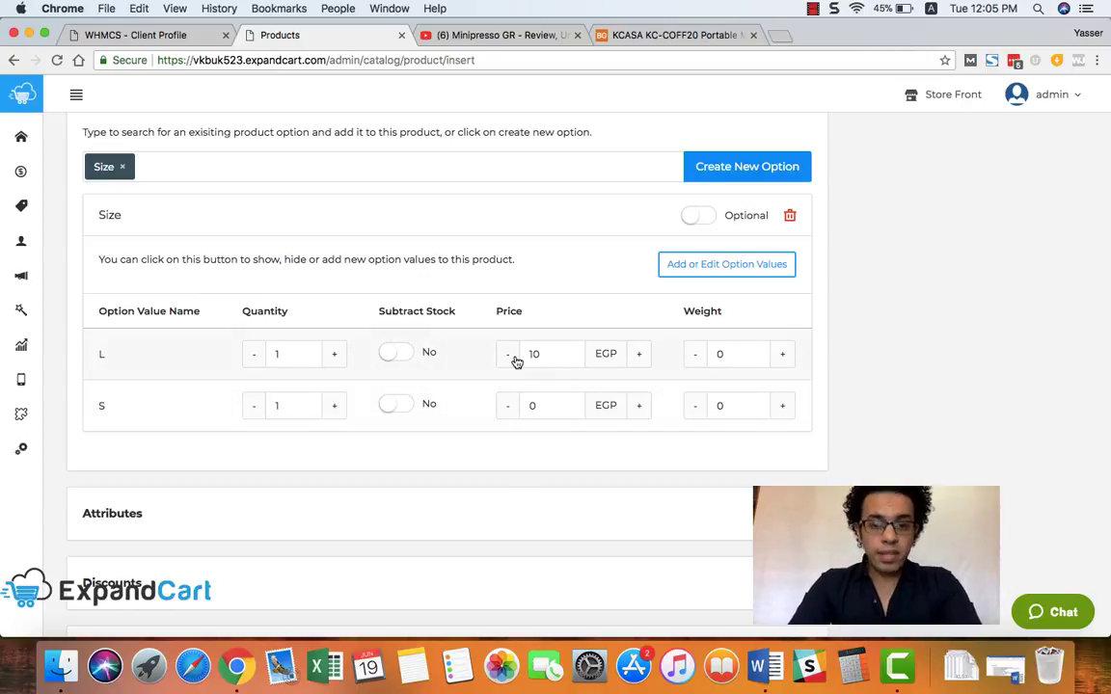
pyautogui.moveTo(521, 472)
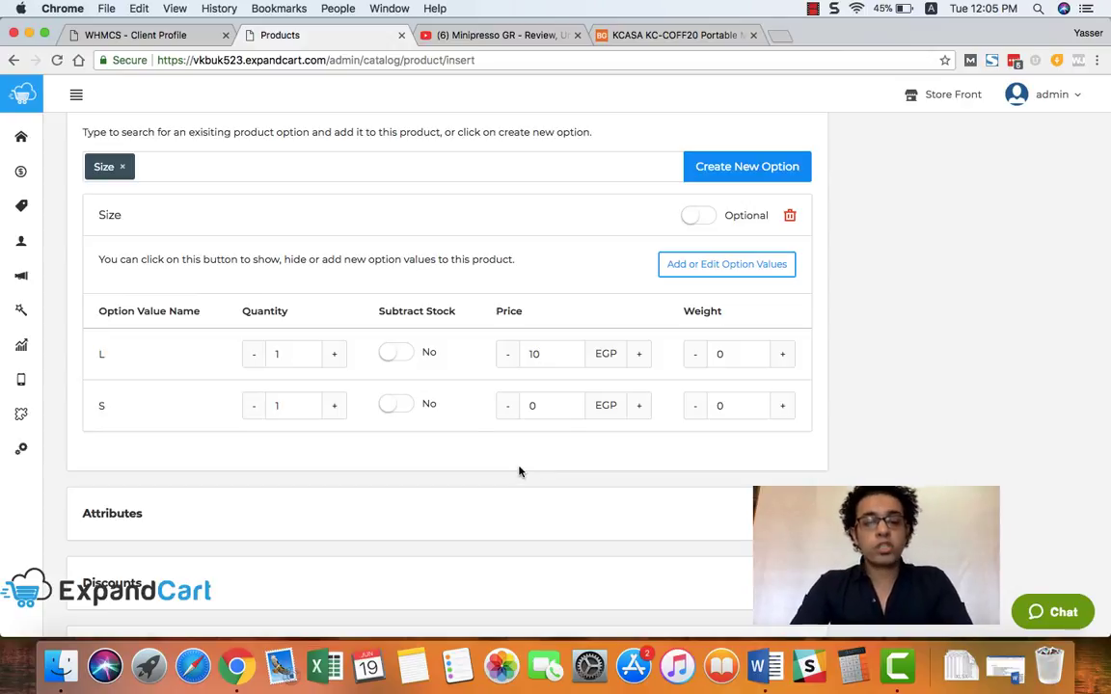
pyautogui.scroll(-3)
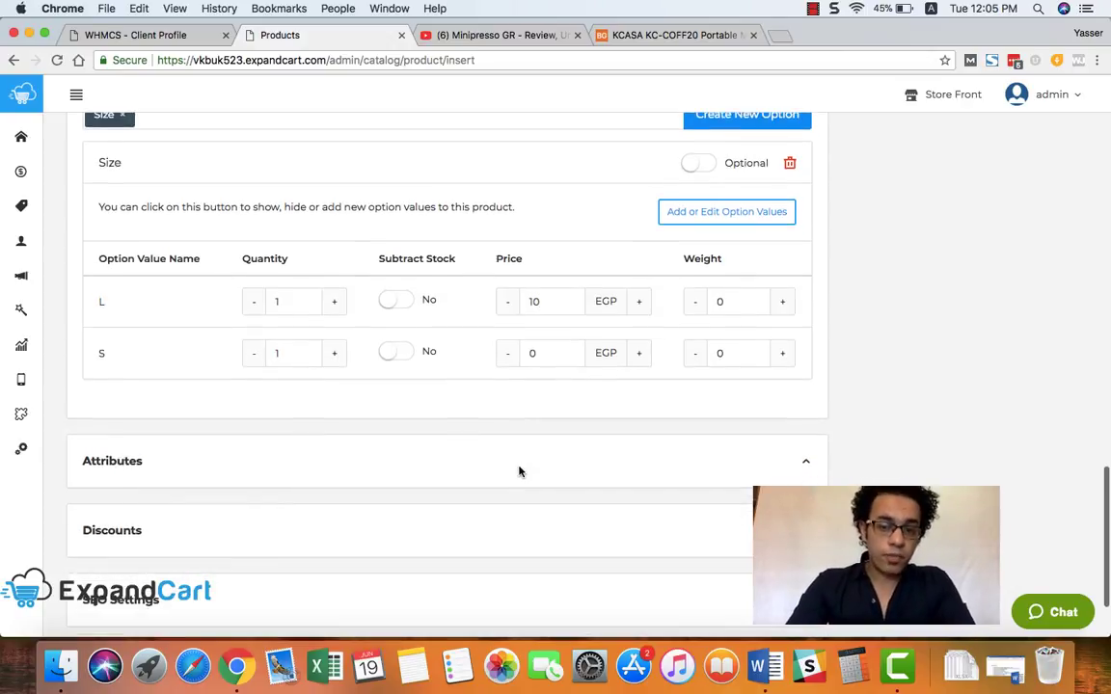
# - Give sizes L and S a stock quantity of 5 each and move down to the Discounts section
pyautogui.click(293, 301)
pyautogui.write('5')
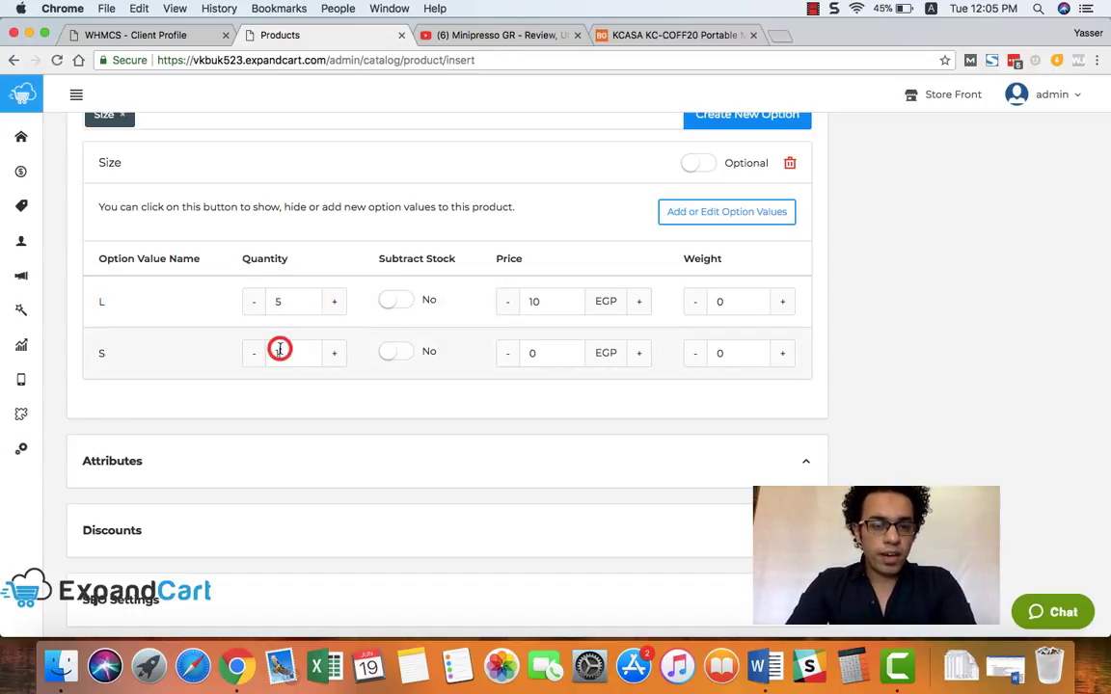
pyautogui.click(293, 351)
pyautogui.write('5')
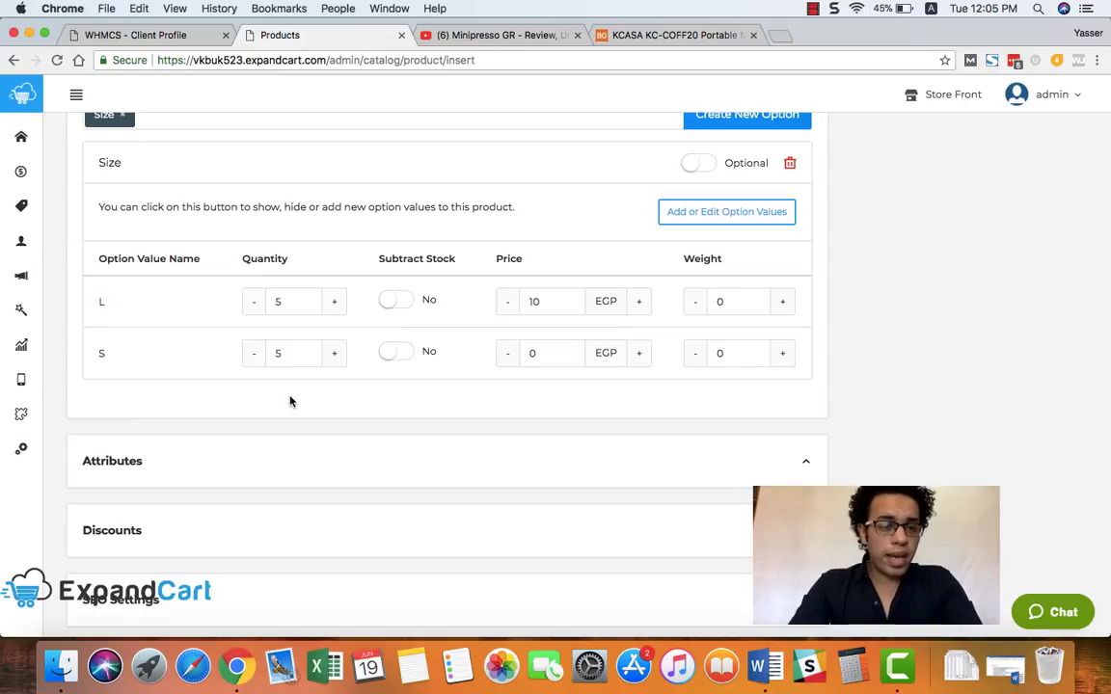
pyautogui.scroll(-3)
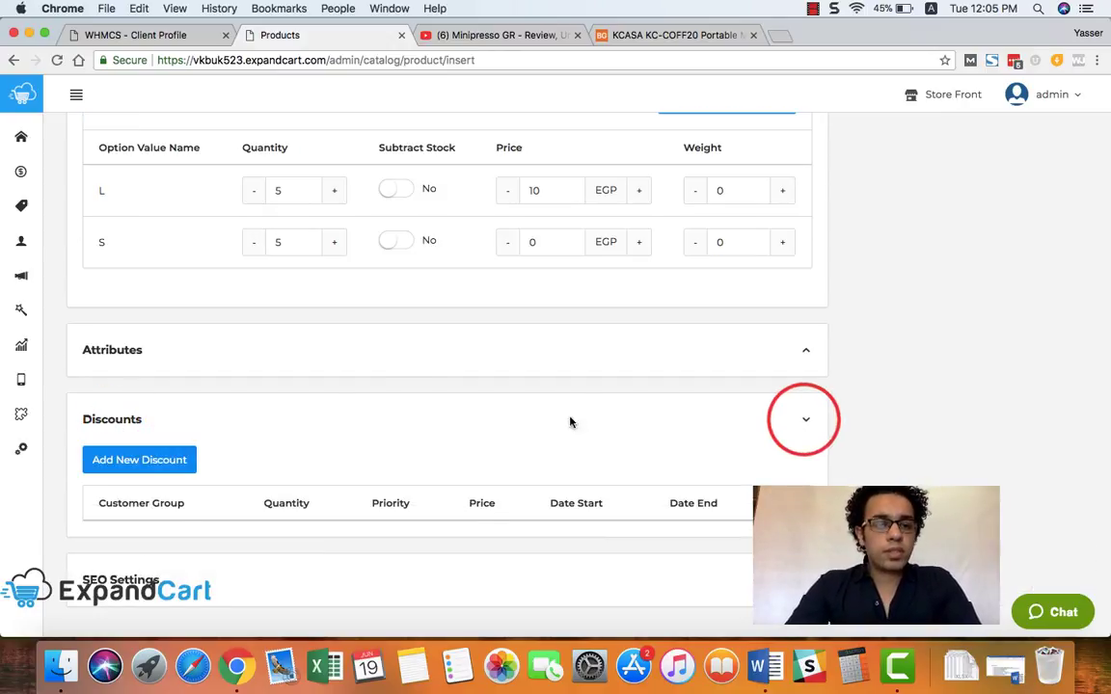
# - Add a new discount row for the Default customer group
pyautogui.click(806, 349)
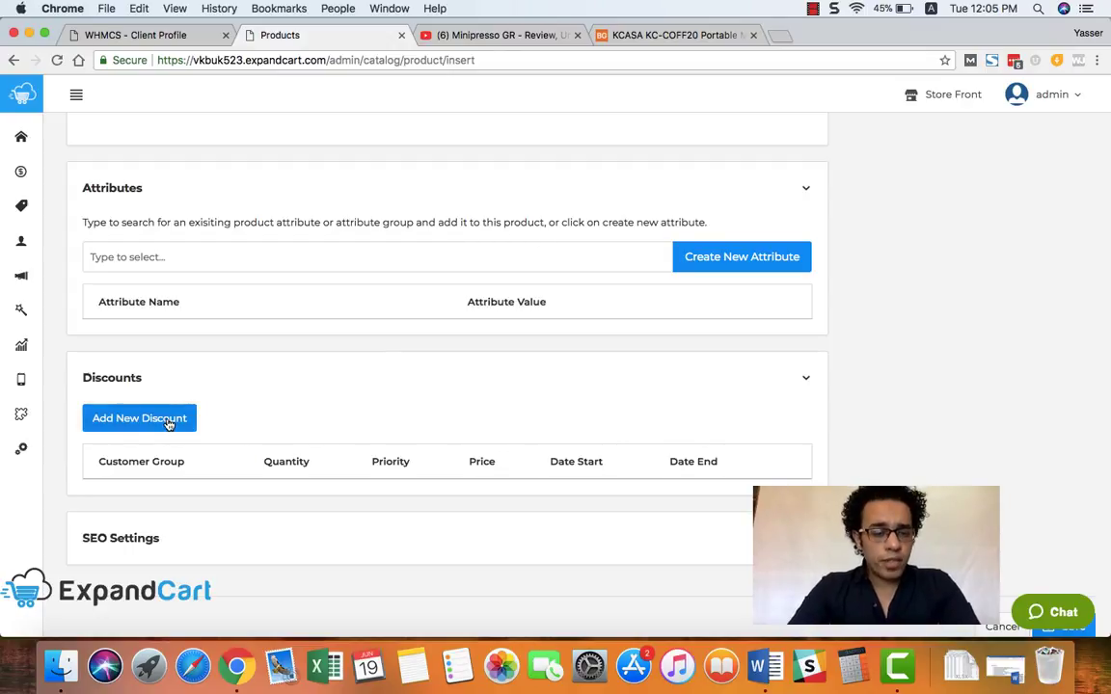
pyautogui.scroll(3)
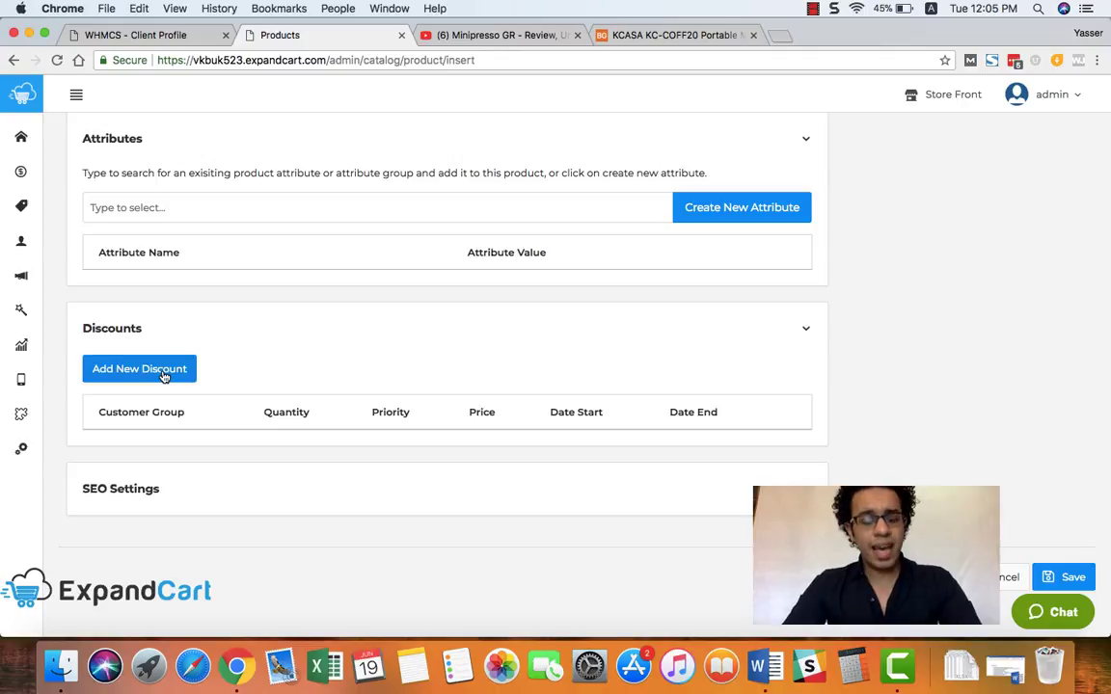
pyautogui.click(139, 368)
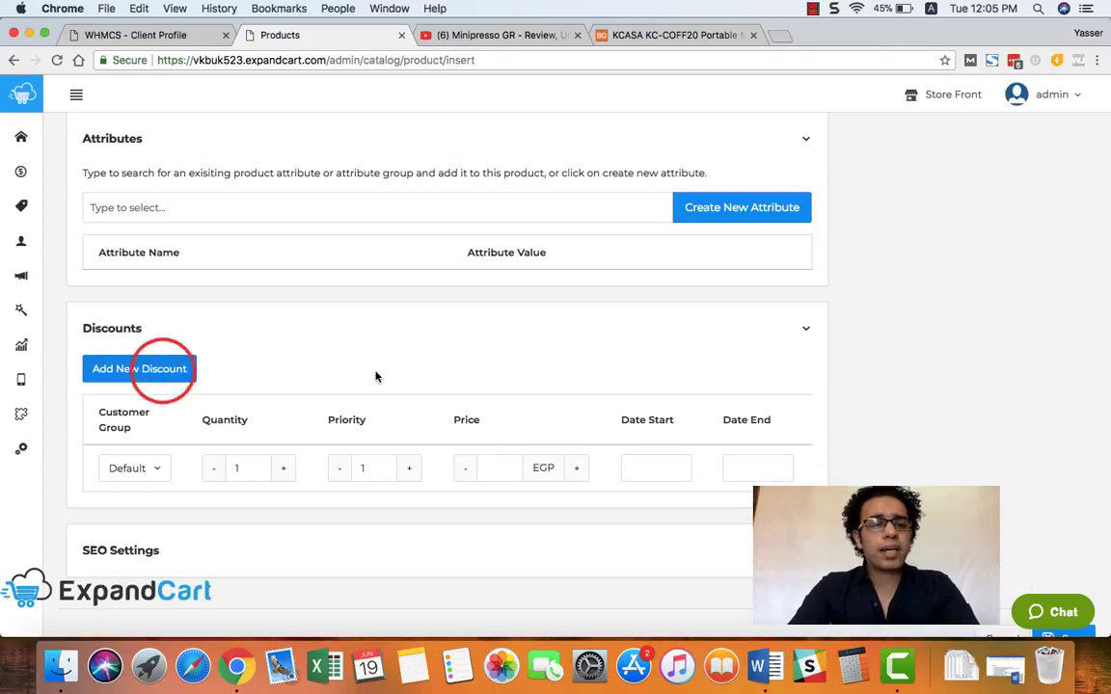
pyautogui.scroll(-3)
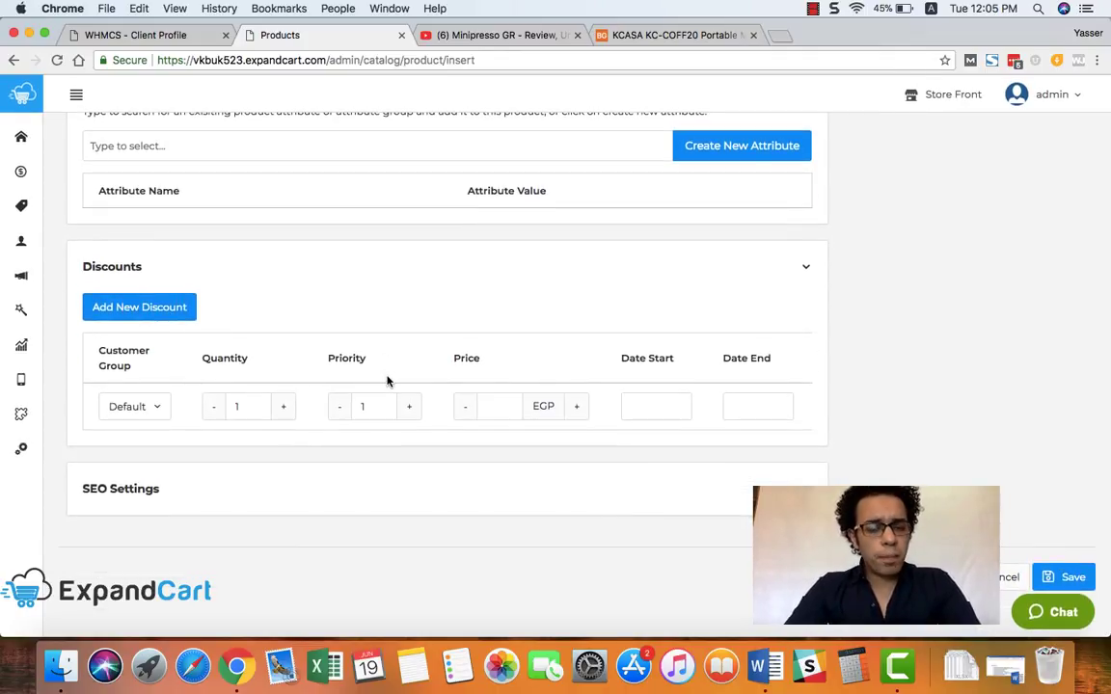
# - Set the discount price to 900 EGP, leaving the end date unset
pyautogui.click(502, 405)
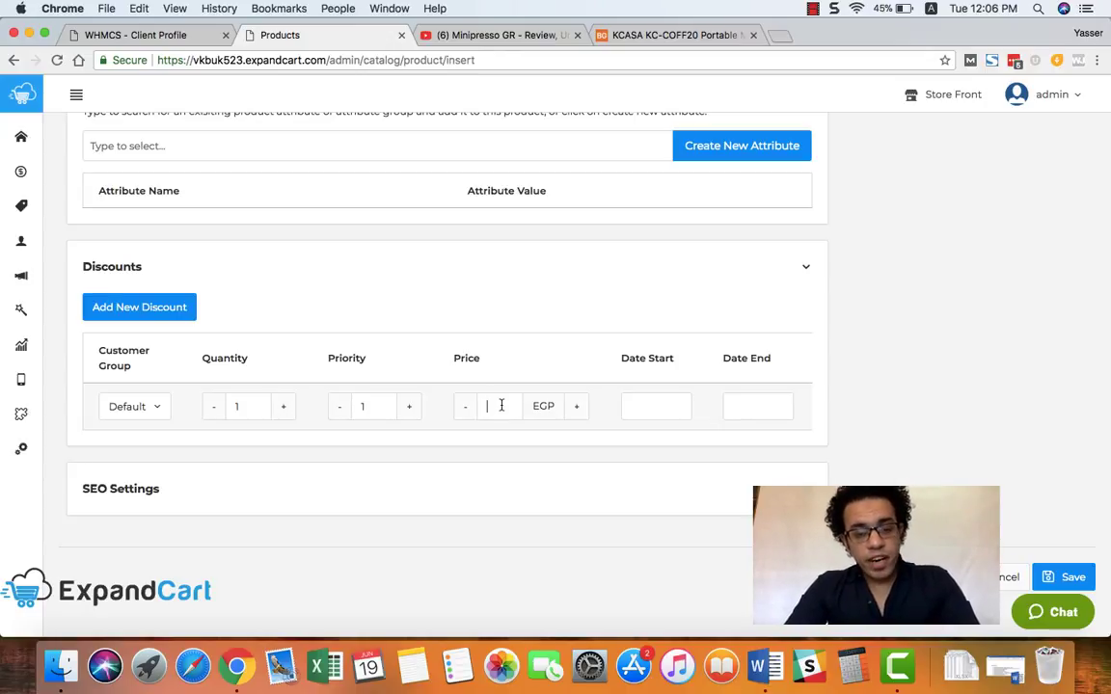
pyautogui.write('900')
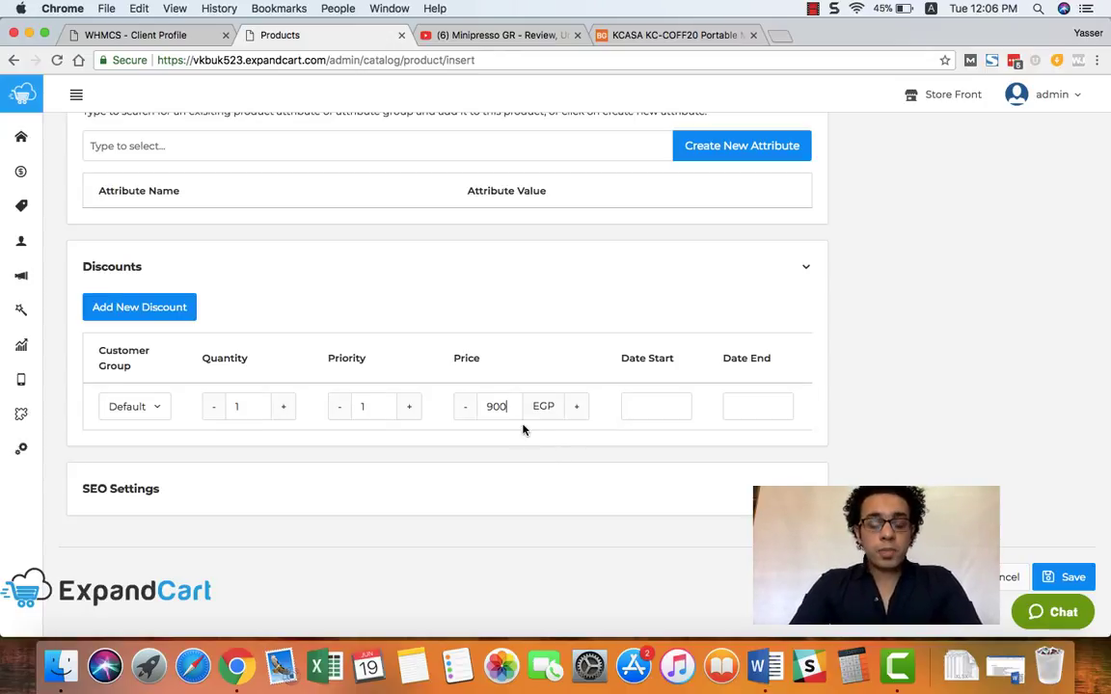
pyautogui.click(249, 405)
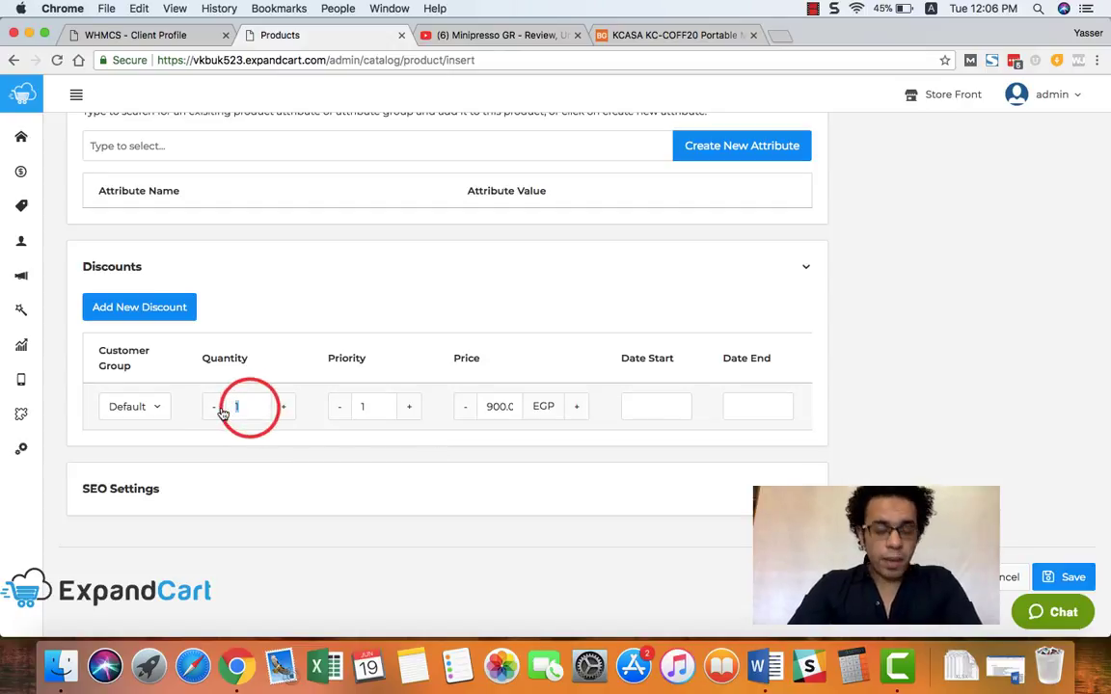
pyautogui.moveTo(411, 525)
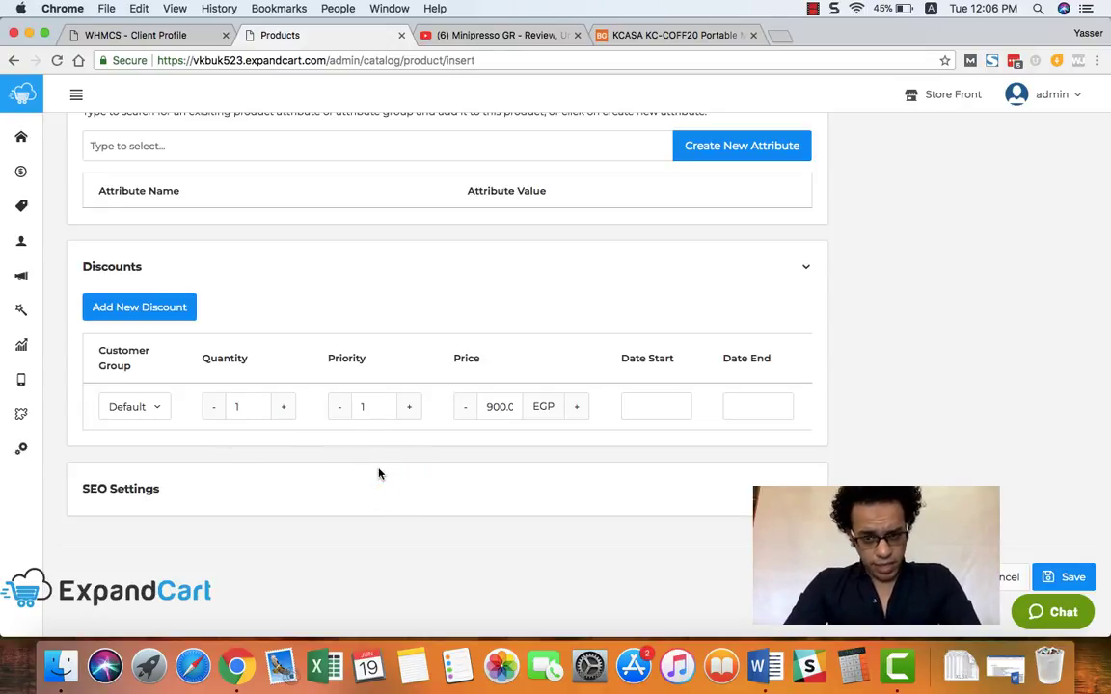
pyautogui.click(655, 405)
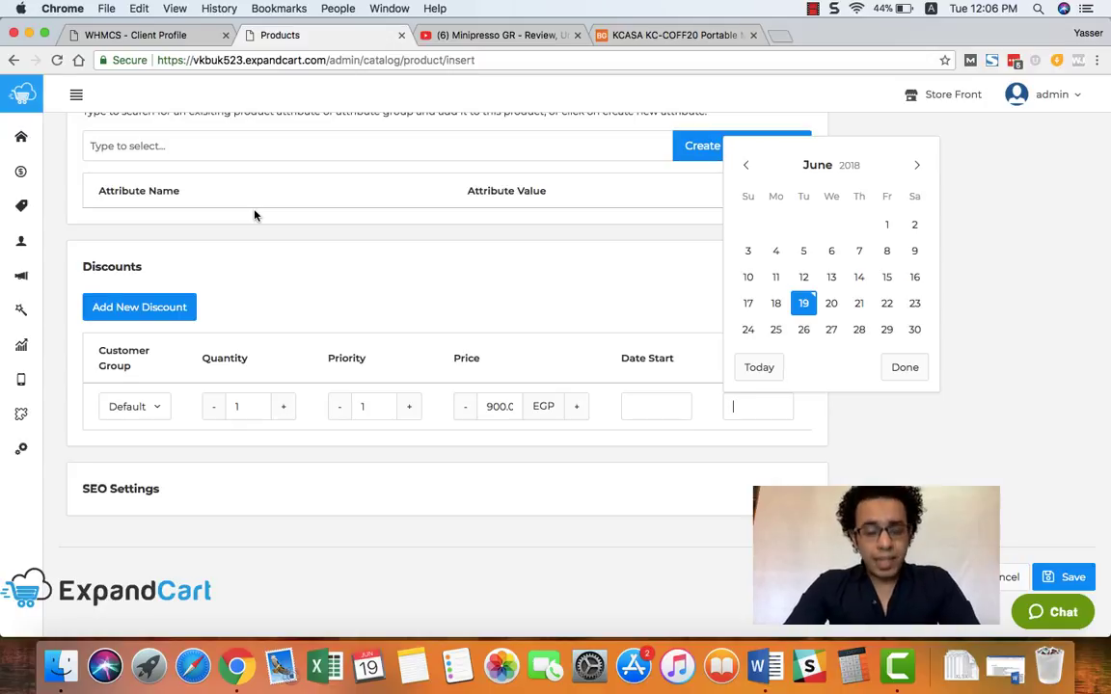
pyautogui.click(370, 491)
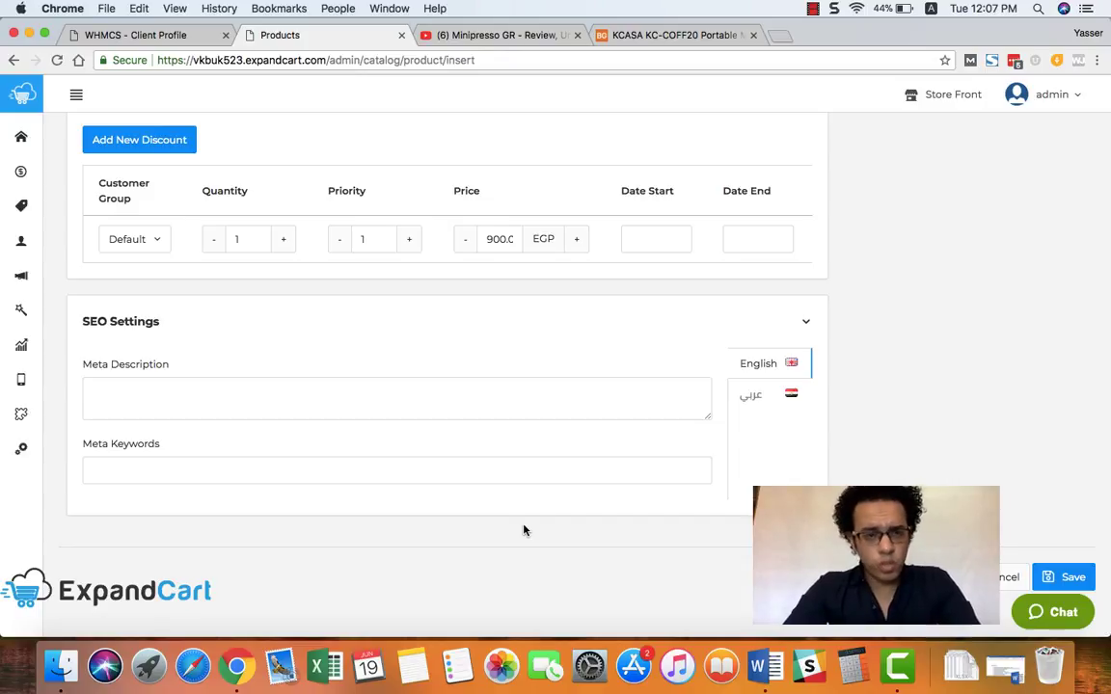
# - Assign the product to the categories Home, Home > Home Office and Home > Kitchen
pyautogui.scroll(3)
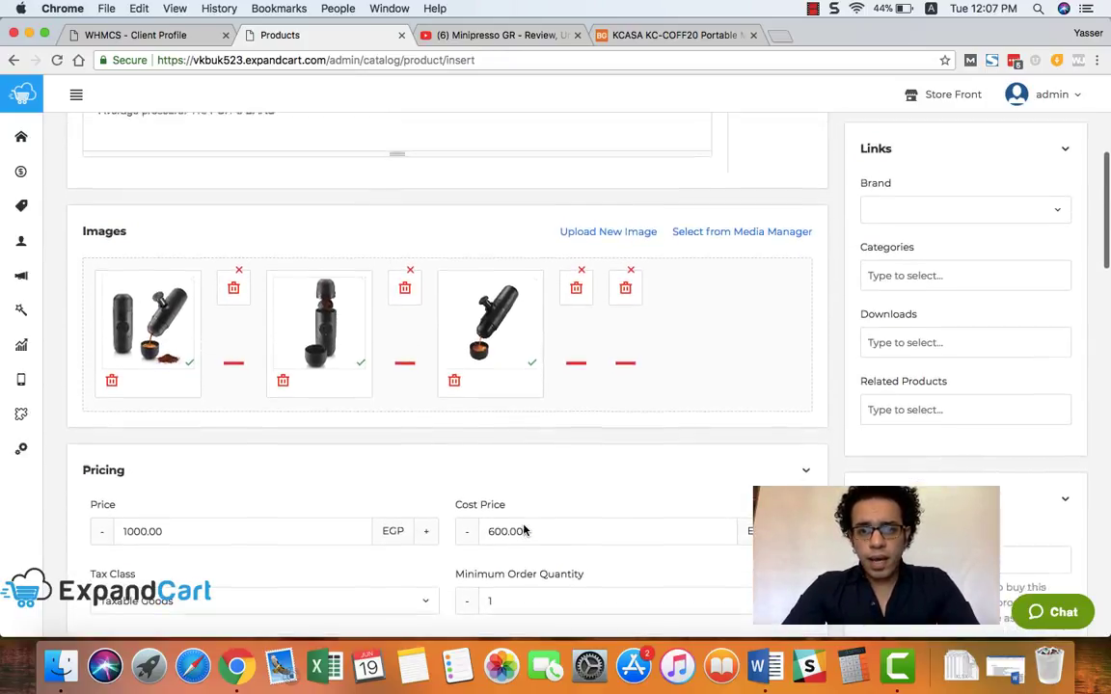
pyautogui.scroll(3)
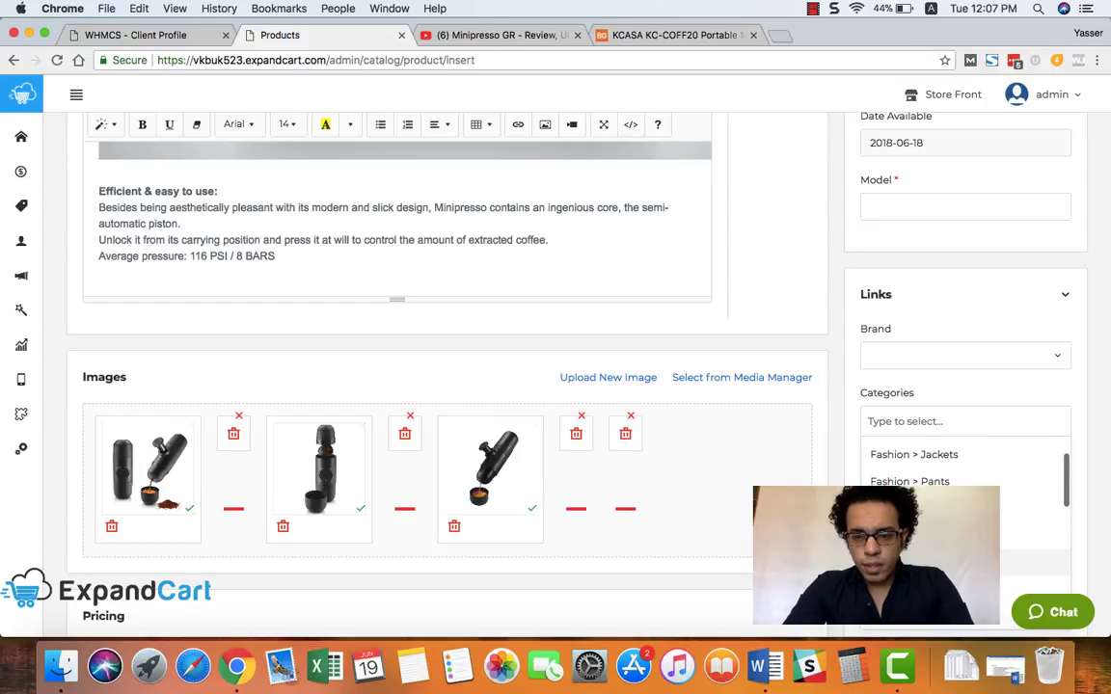
pyautogui.click(914, 455)
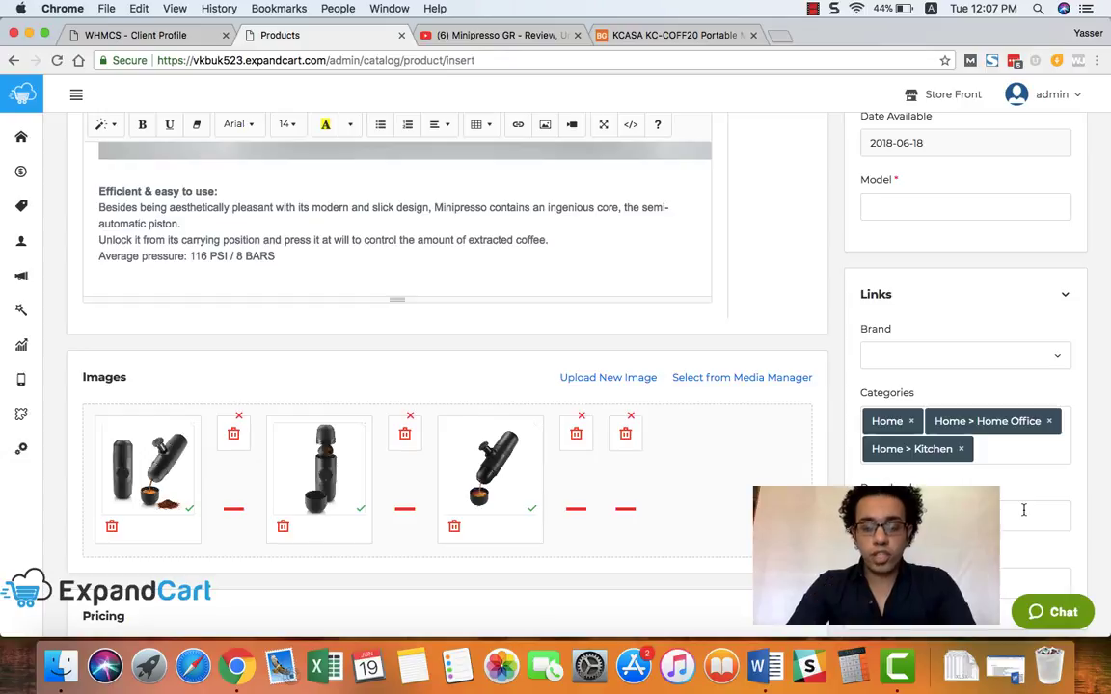
pyautogui.scroll(3)
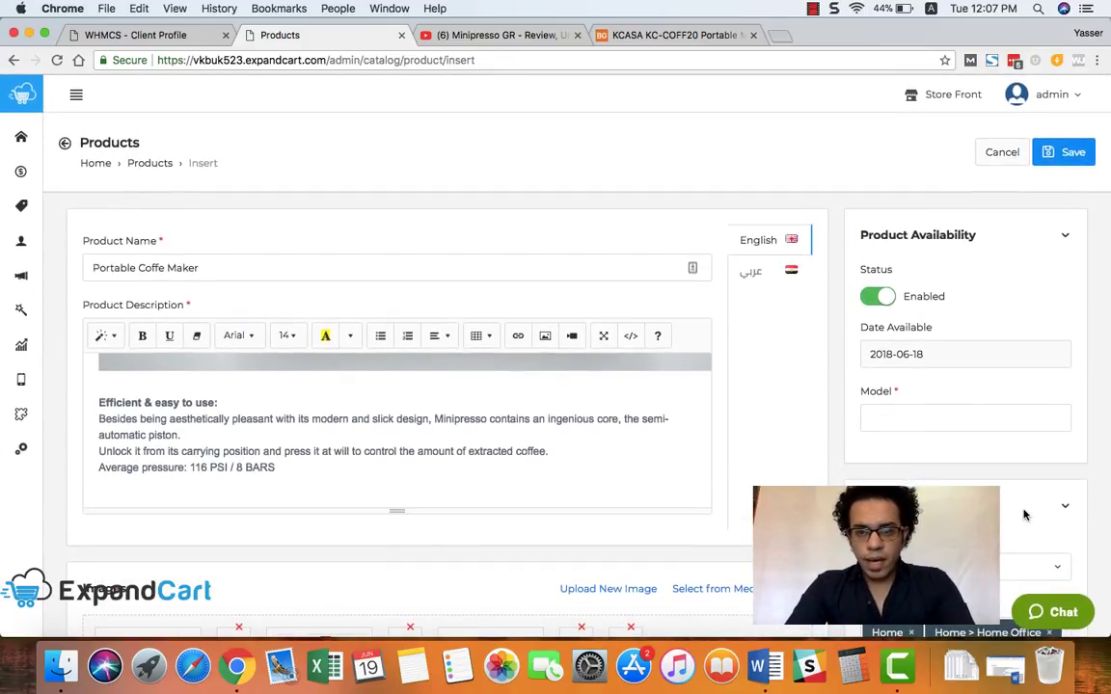
# - Set the product model to MODELNumber and save the product, dismissing the success notice
pyautogui.click(964, 417)
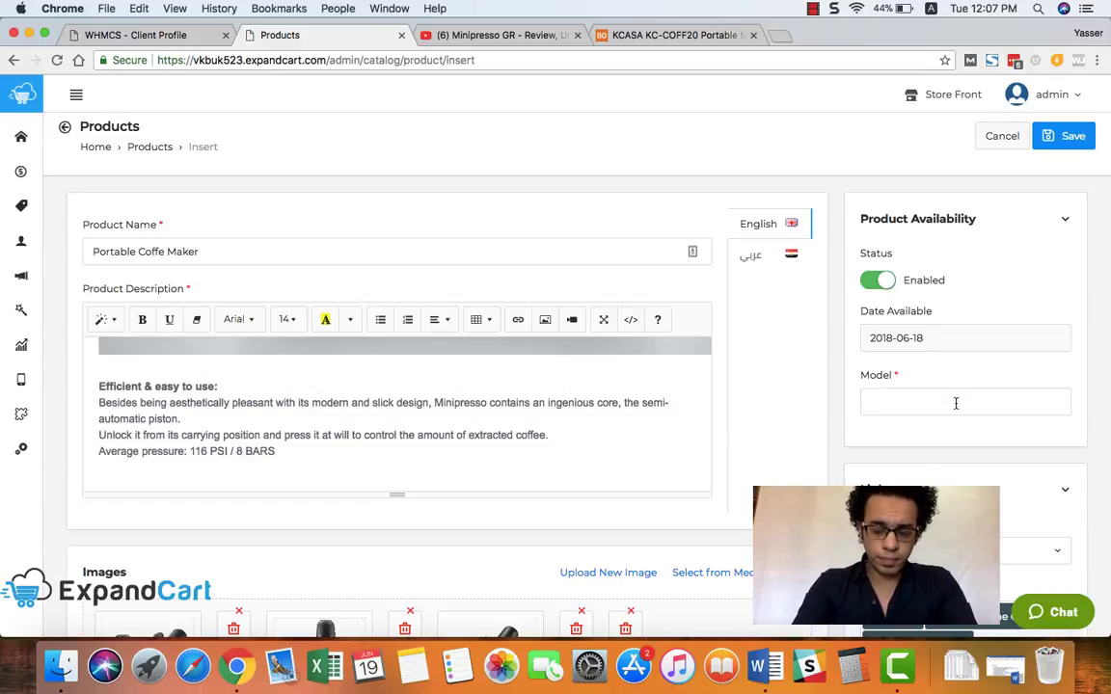
pyautogui.write('MODELNumber')
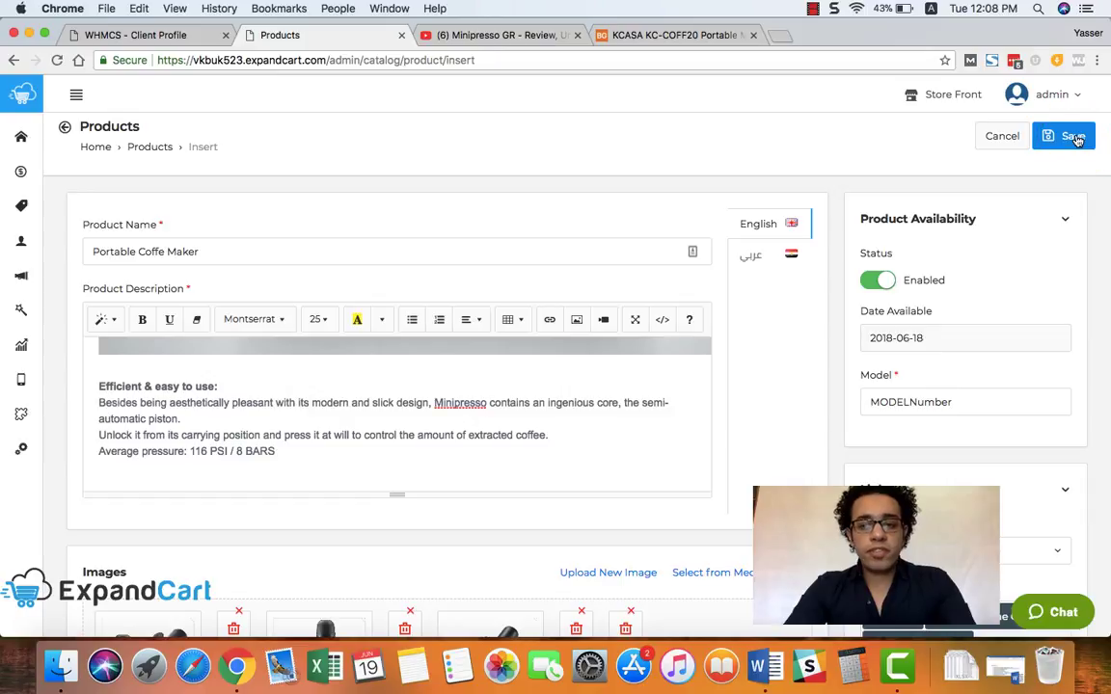
pyautogui.click(1063, 135)
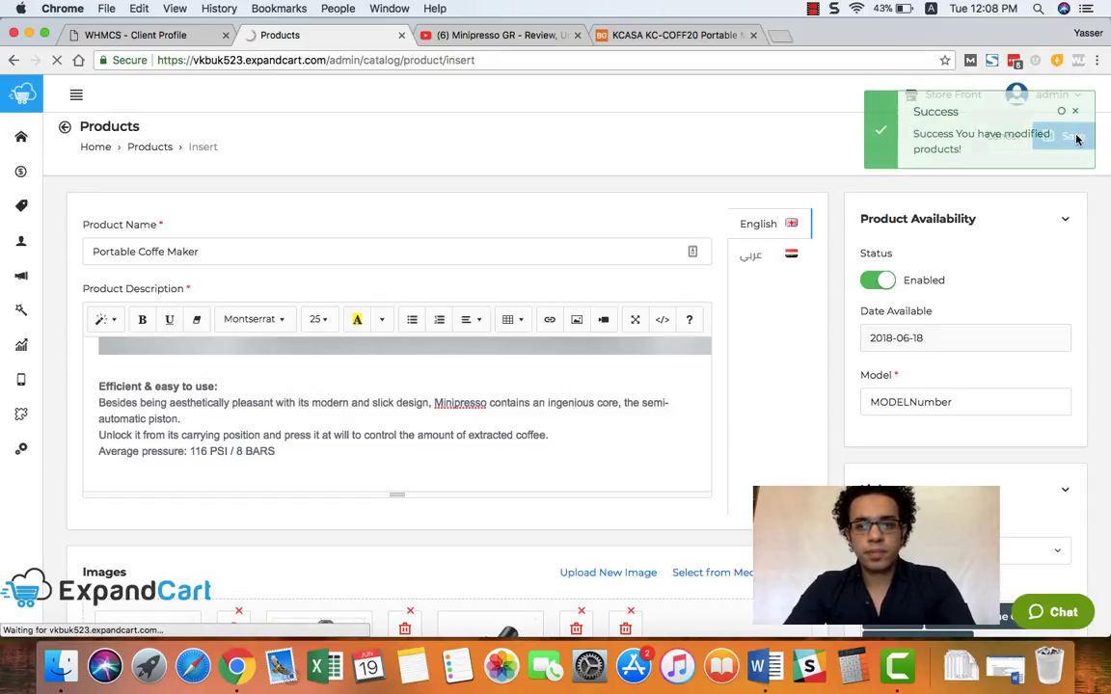
pyautogui.click(1064, 139)
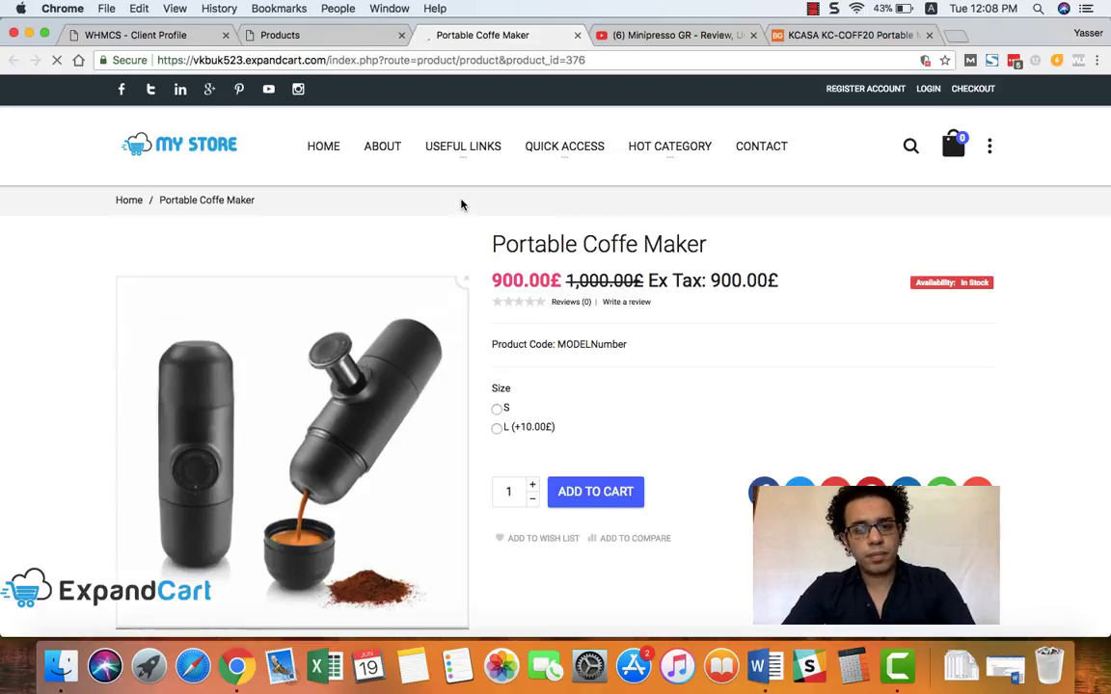
# - Select size L (+10.00£) on the Portable Coffe Maker storefront page
pyautogui.scroll(3)
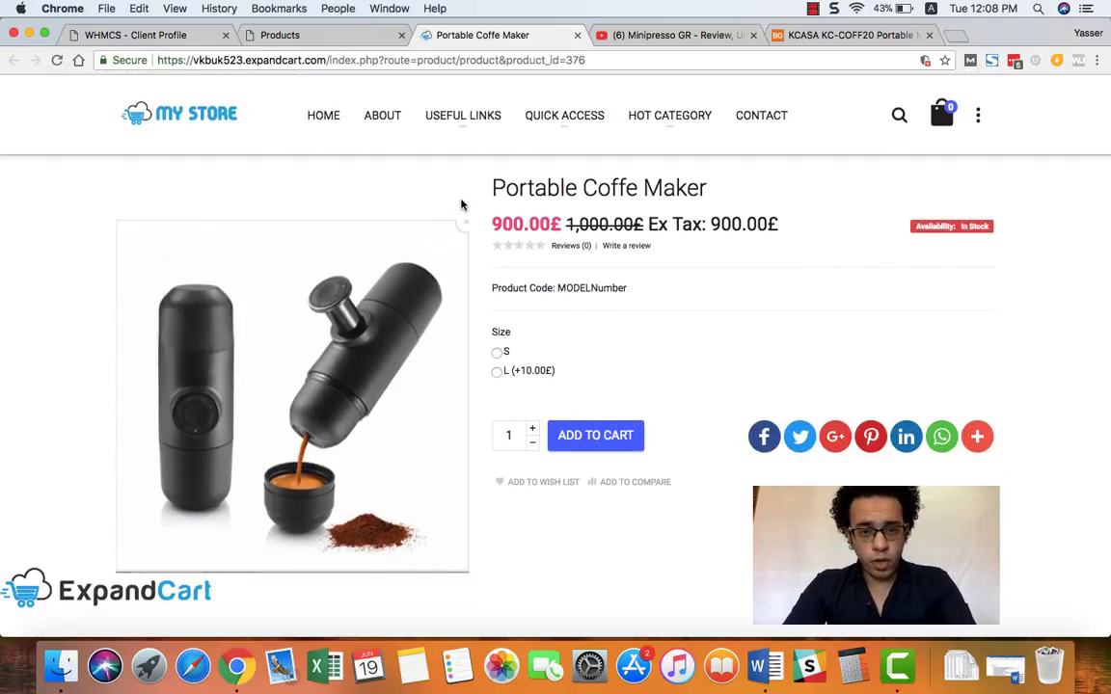
pyautogui.scroll(-3)
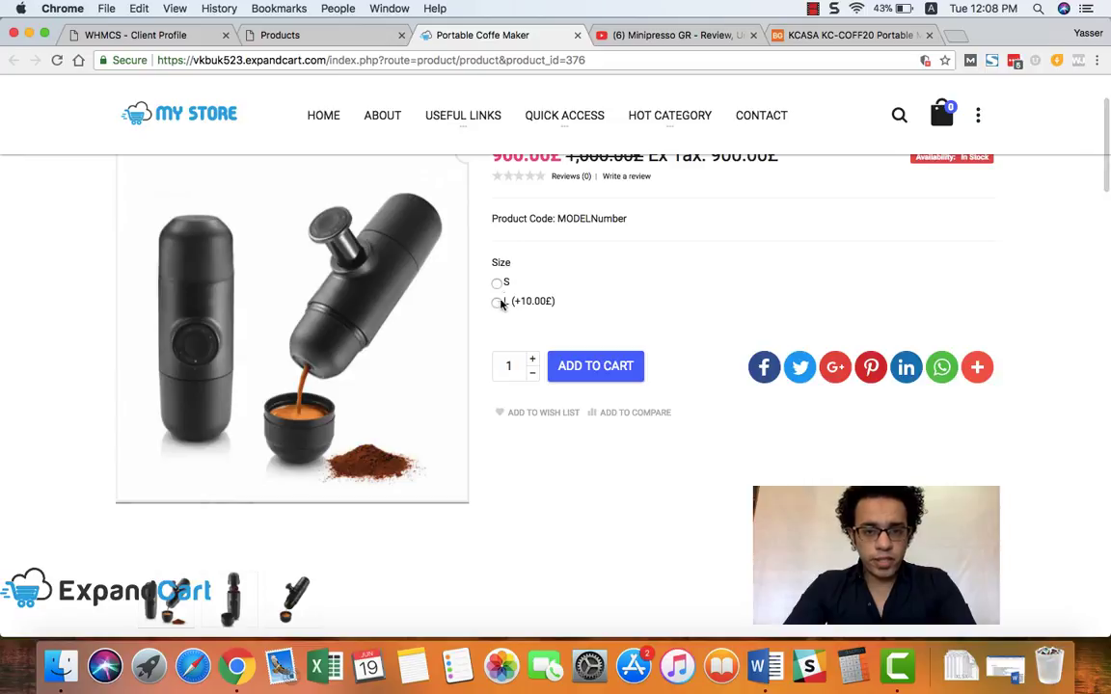
pyautogui.click(497, 301)
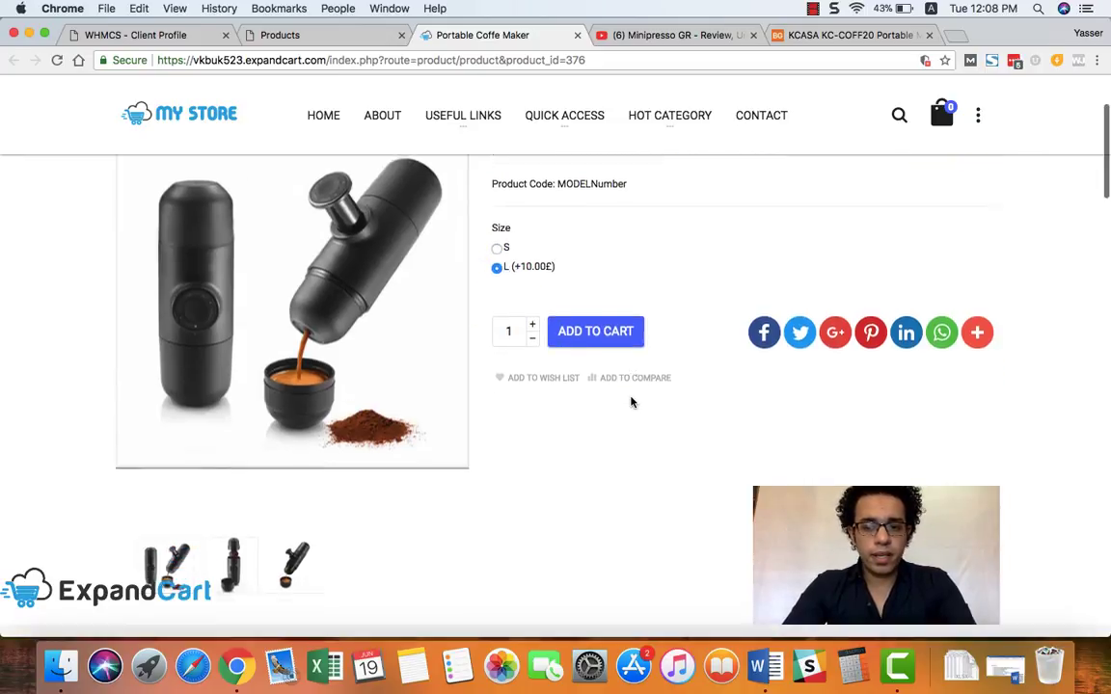
# - Play and pause the embedded review video, then browse the description and return to the top
pyautogui.scroll(-3)
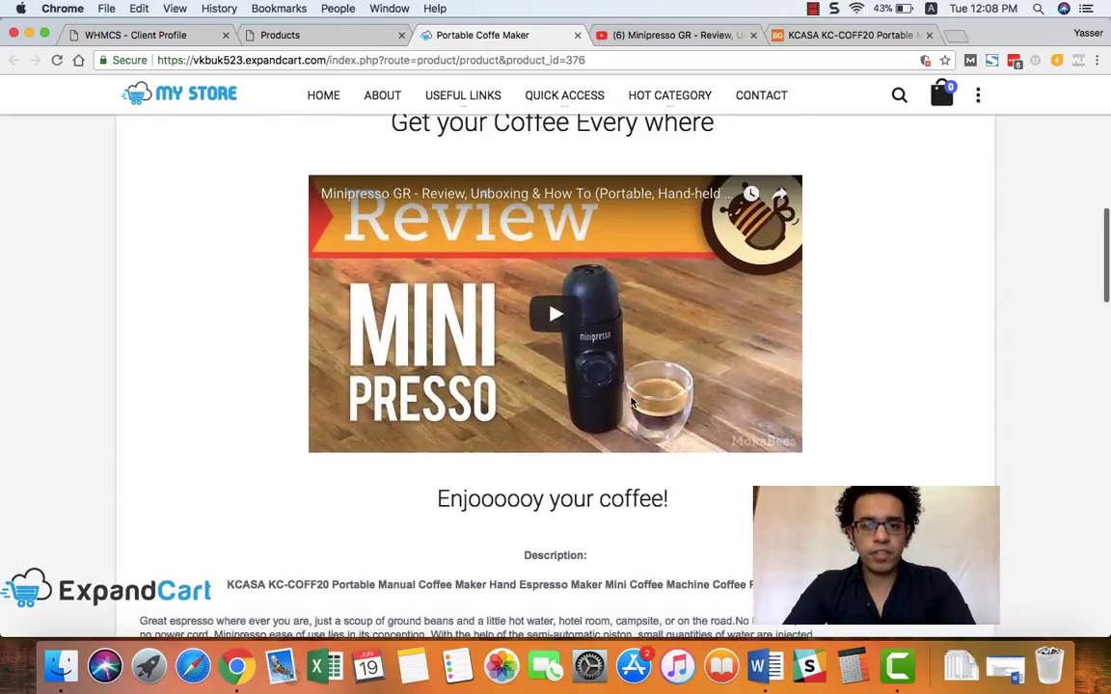
pyautogui.click(555, 313)
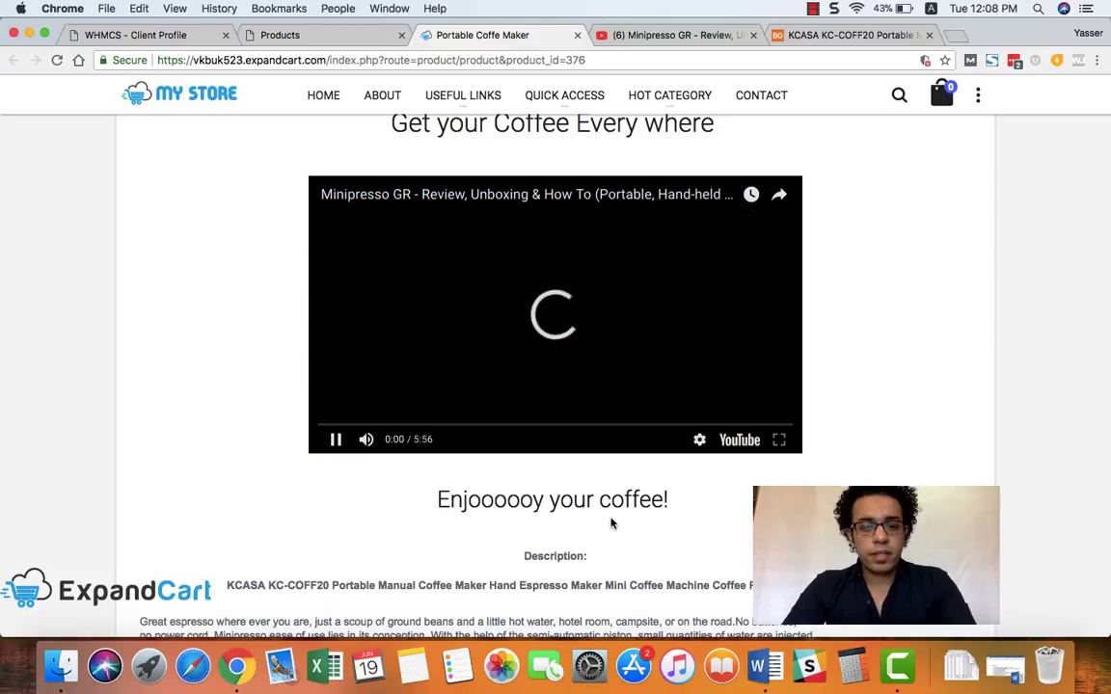
pyautogui.click(335, 439)
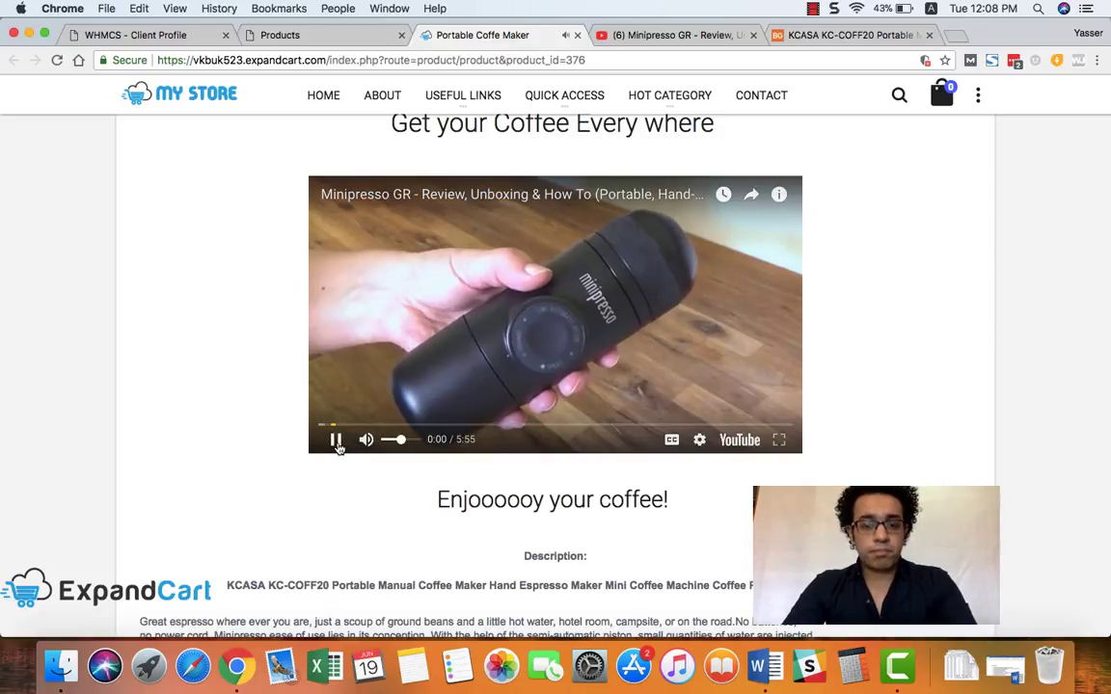
pyautogui.scroll(-3)
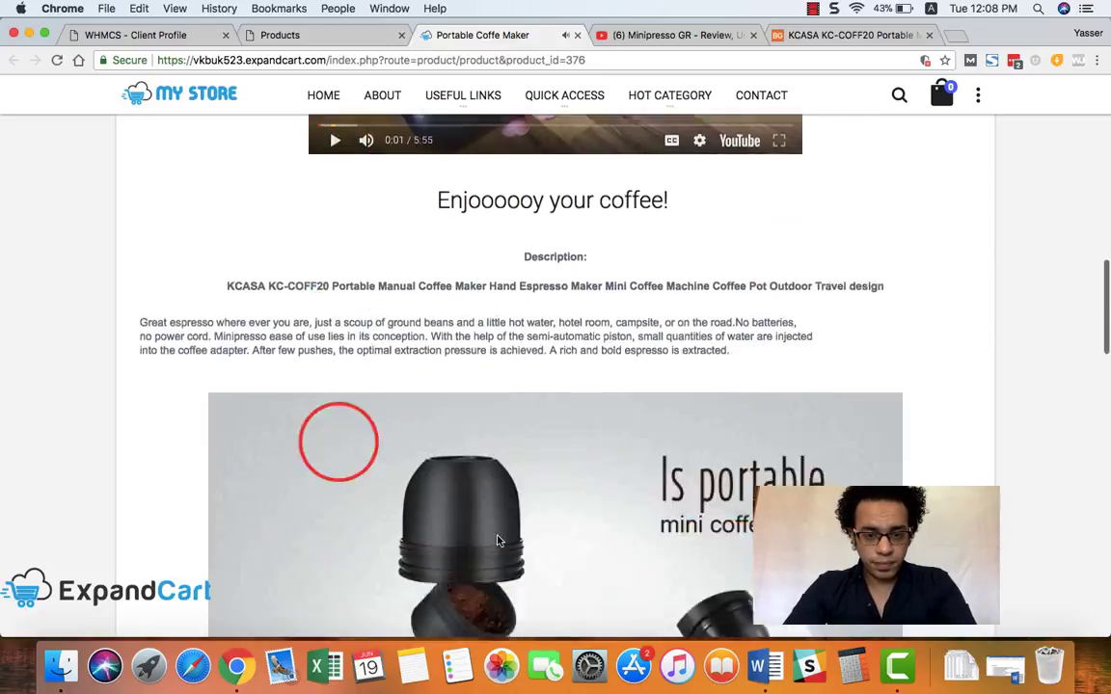
pyautogui.scroll(-3)
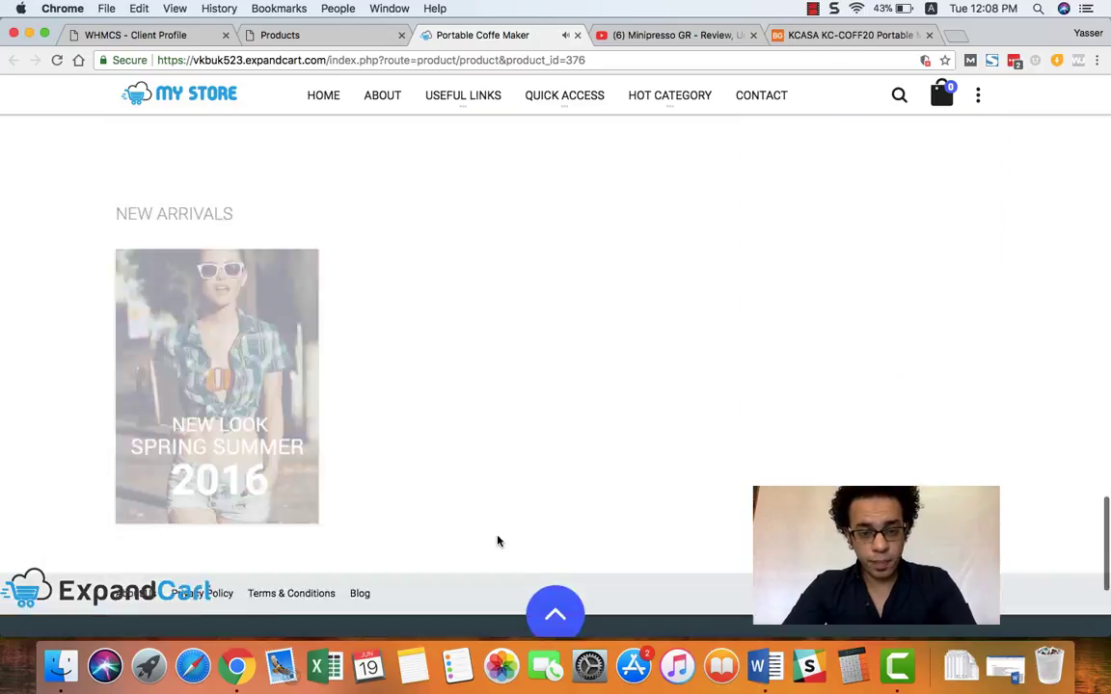
pyautogui.scroll(3)
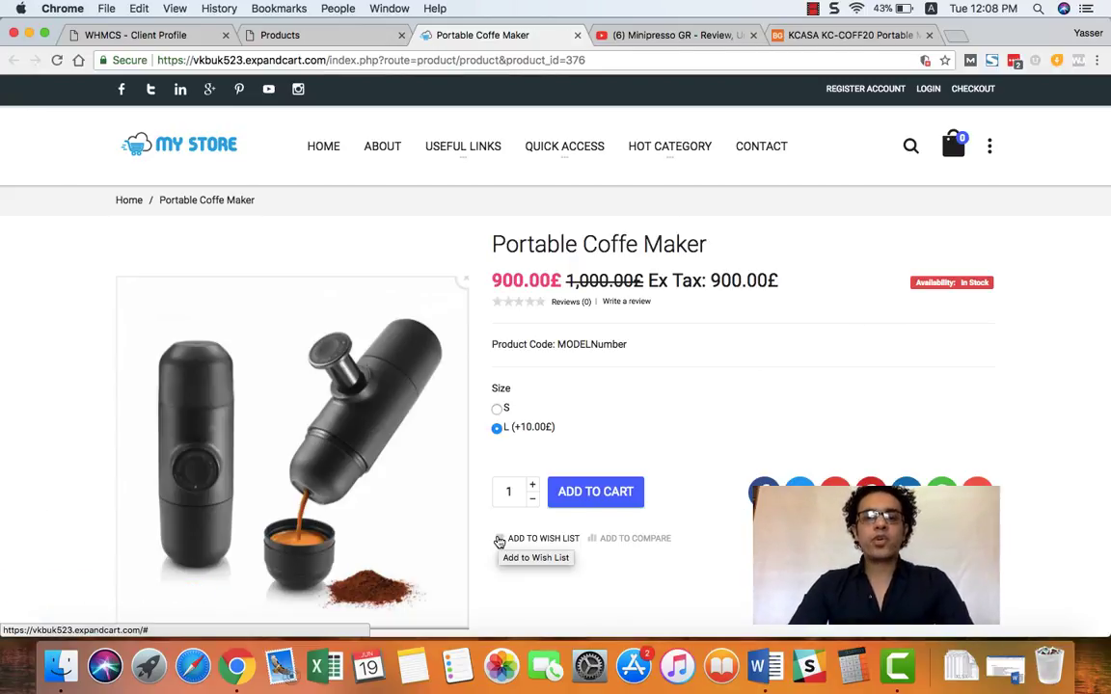